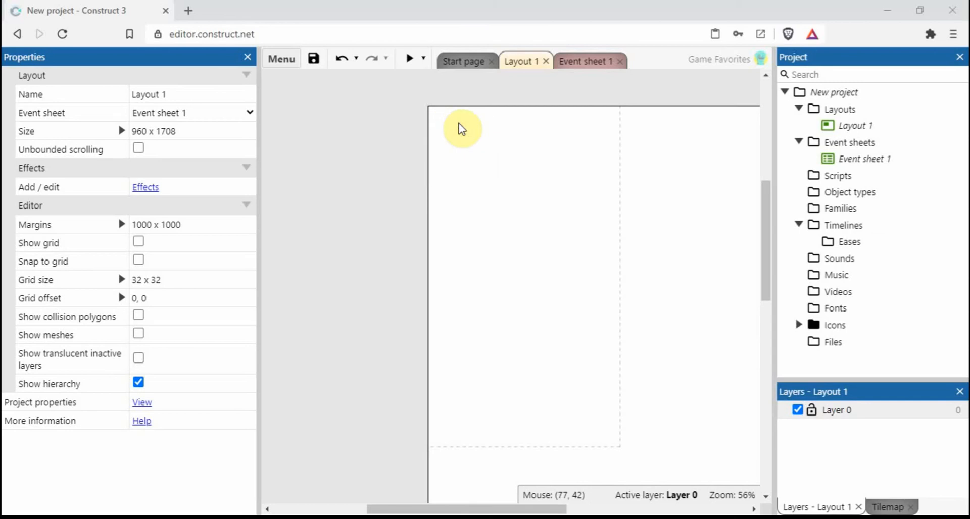
mouse_move(594, 256)
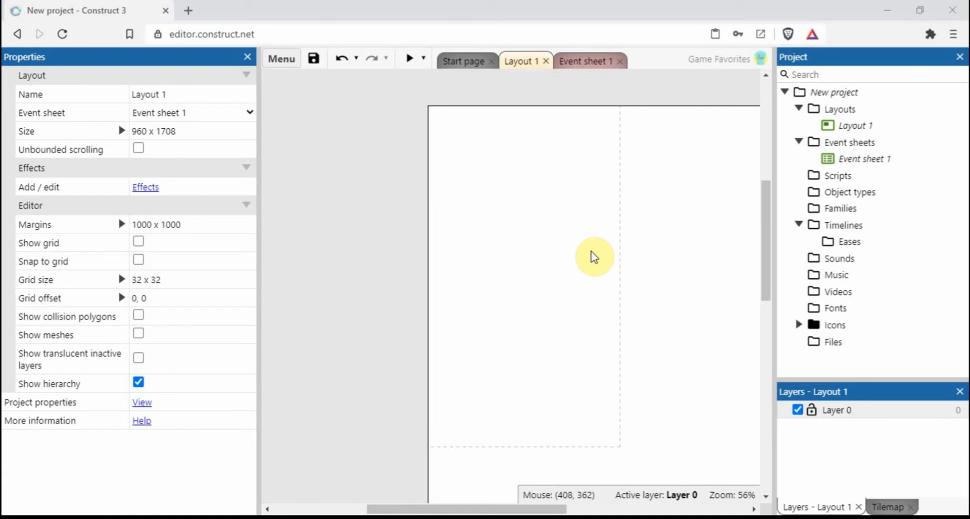
mouse_move(525, 251)
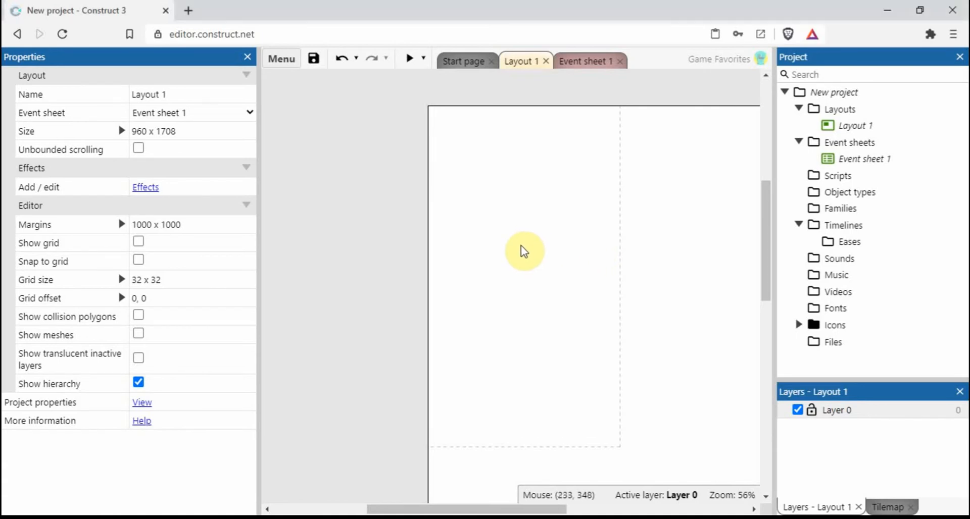
Step: Insert a plain Text plugin object type and name it Clock
type("tex")
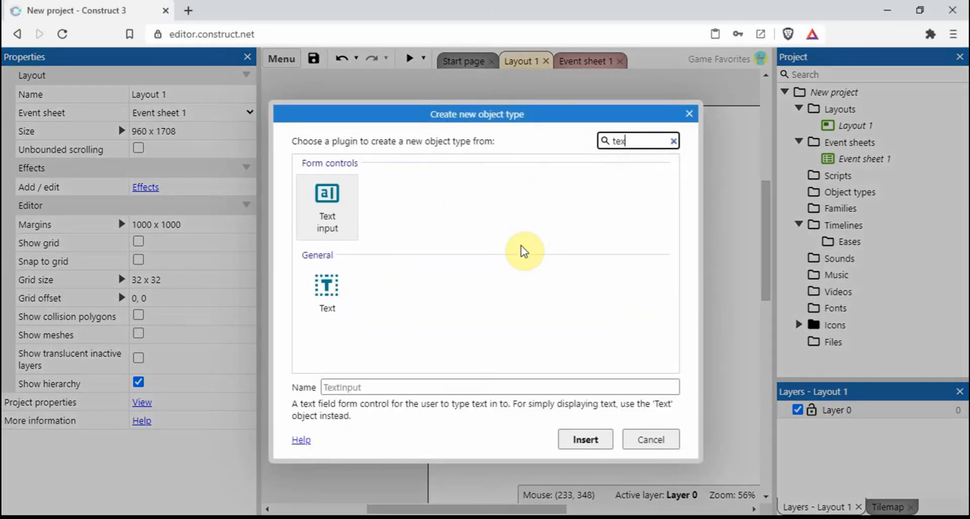
left_click(327, 291)
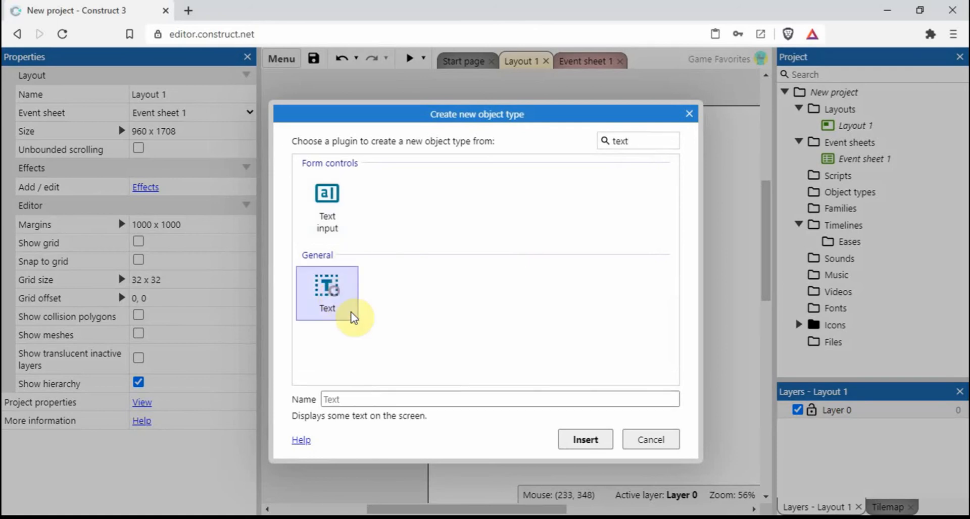
type("Cl")
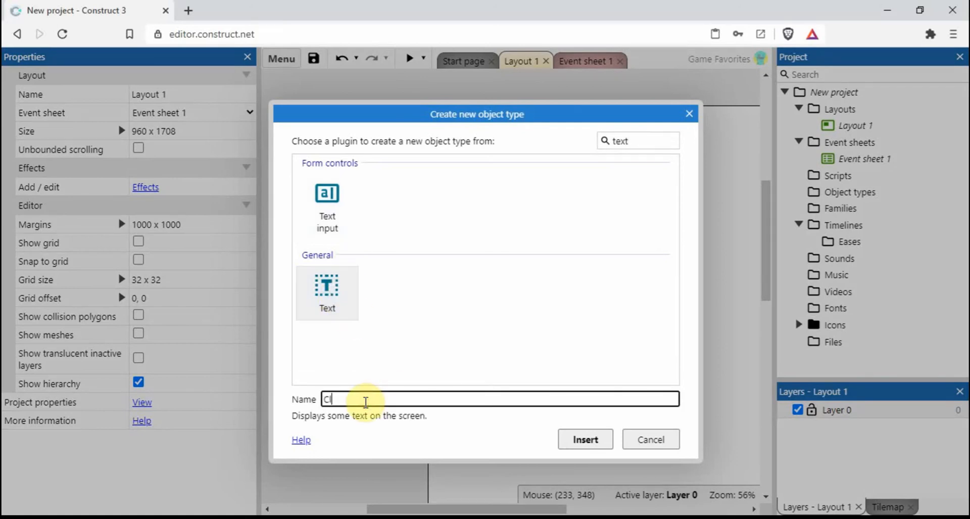
left_click(584, 439)
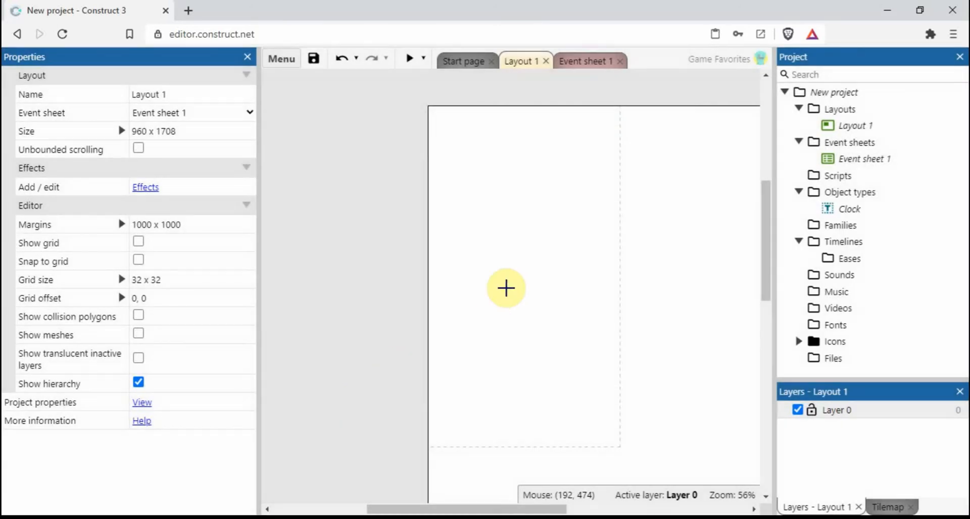
Step: Place a Clock instance on the layout with initial text 99 and text size 100
left_click(505, 288)
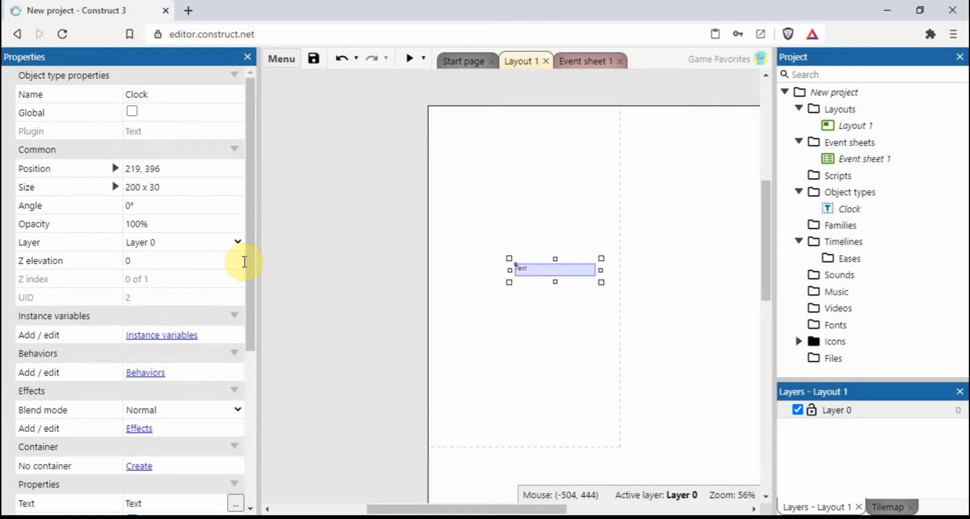
scroll("down", 3)
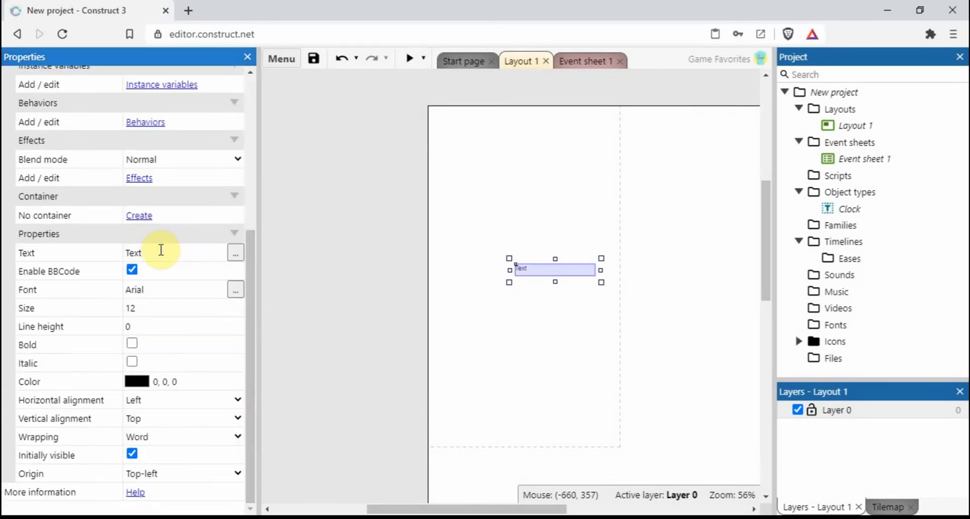
left_click(180, 253)
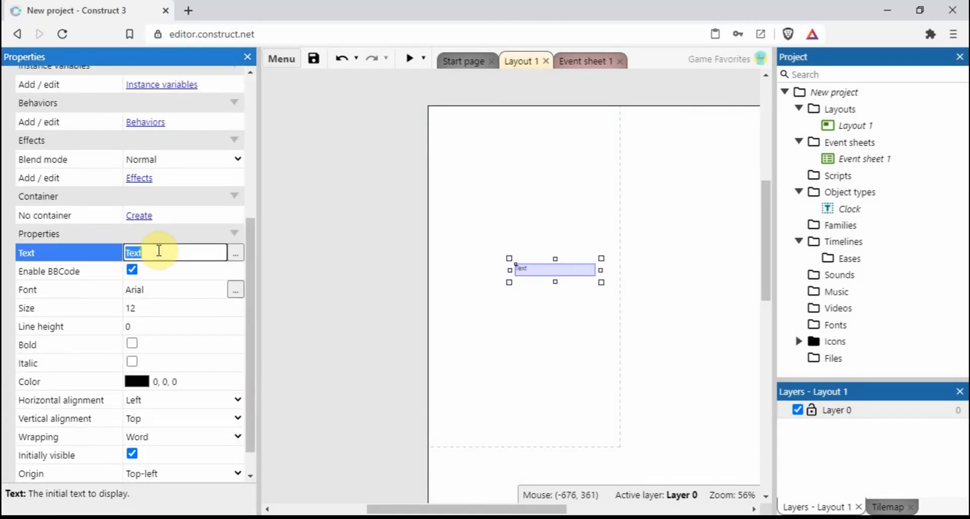
left_click(180, 308)
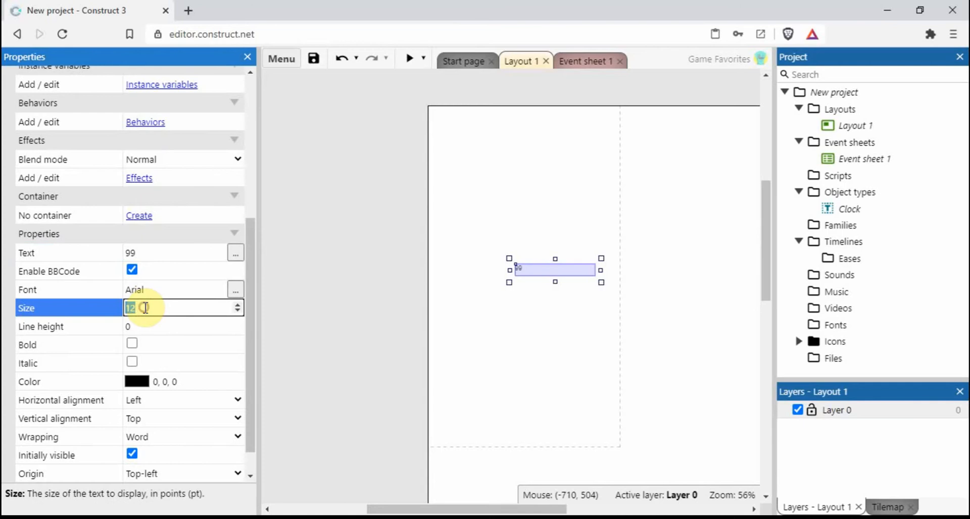
type("100")
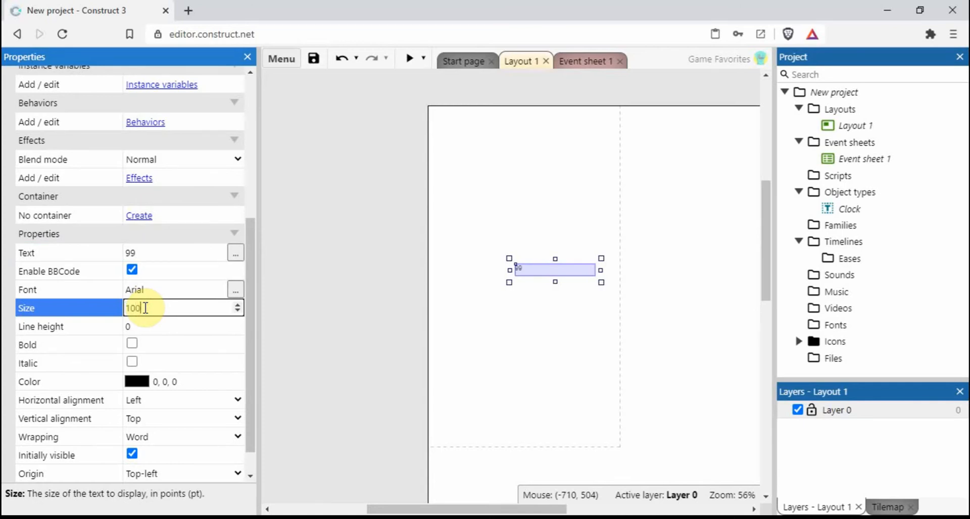
left_click(180, 326)
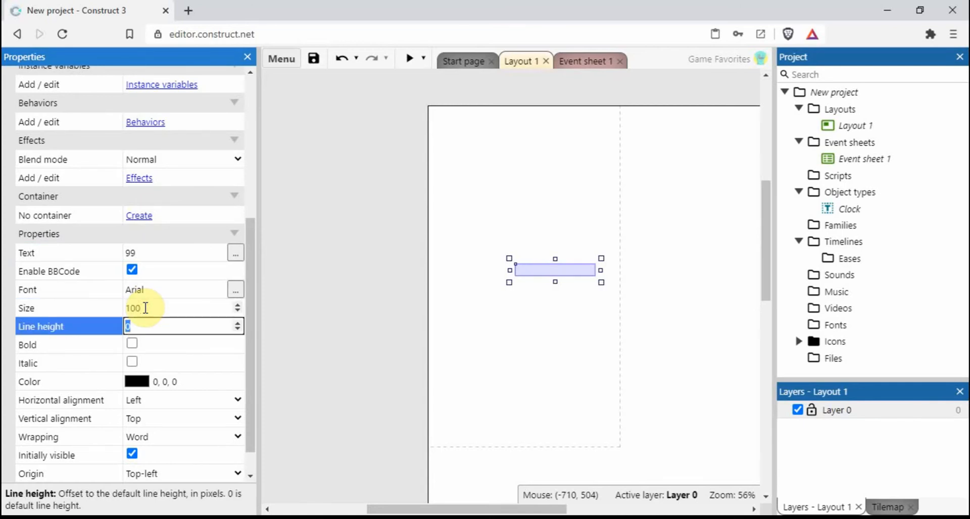
mouse_move(513, 270)
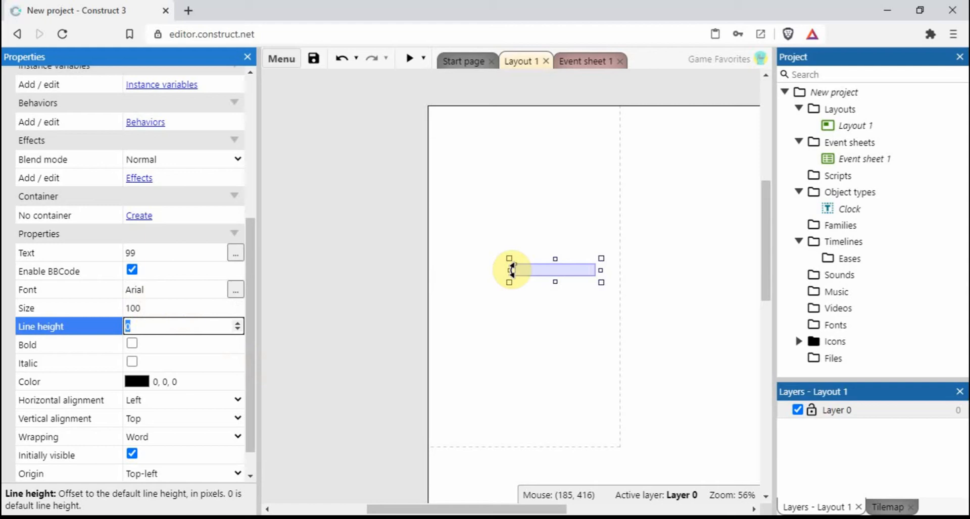
mouse_move(537, 281)
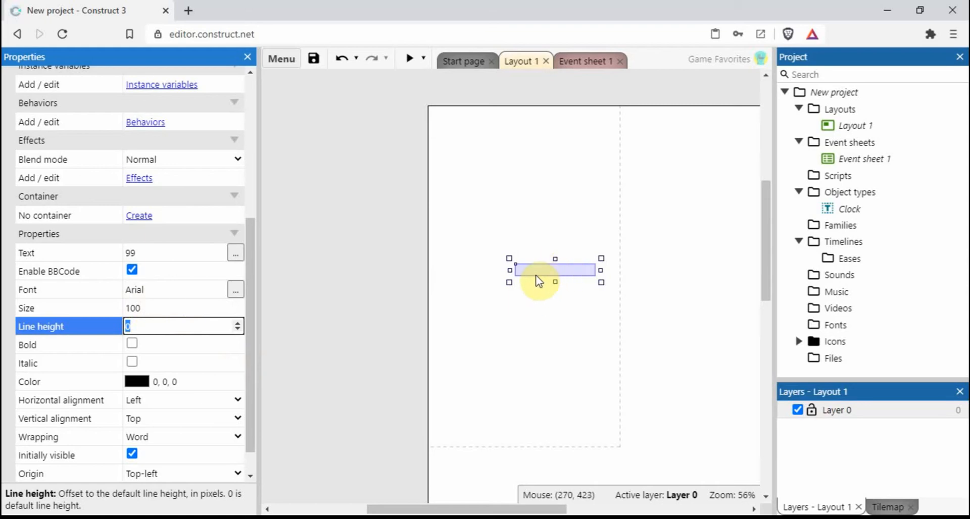
mouse_move(538, 280)
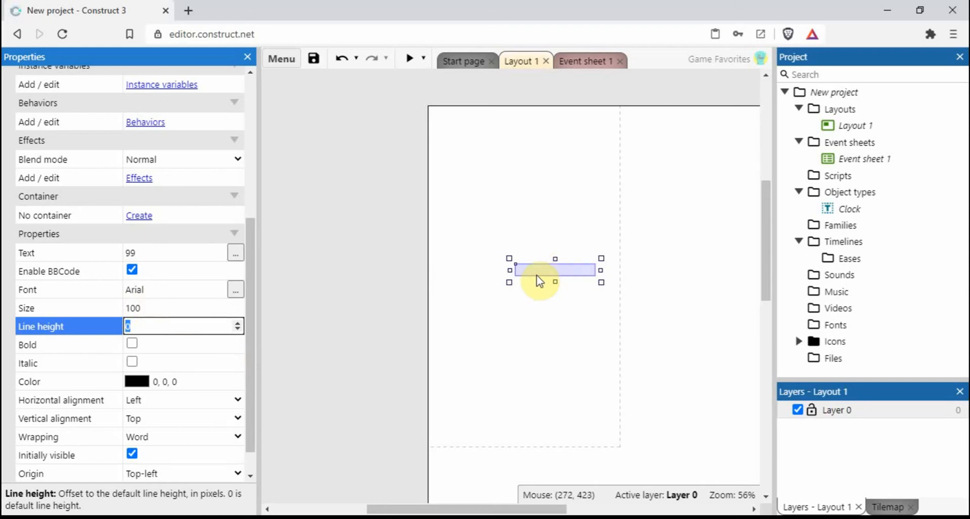
mouse_move(538, 280)
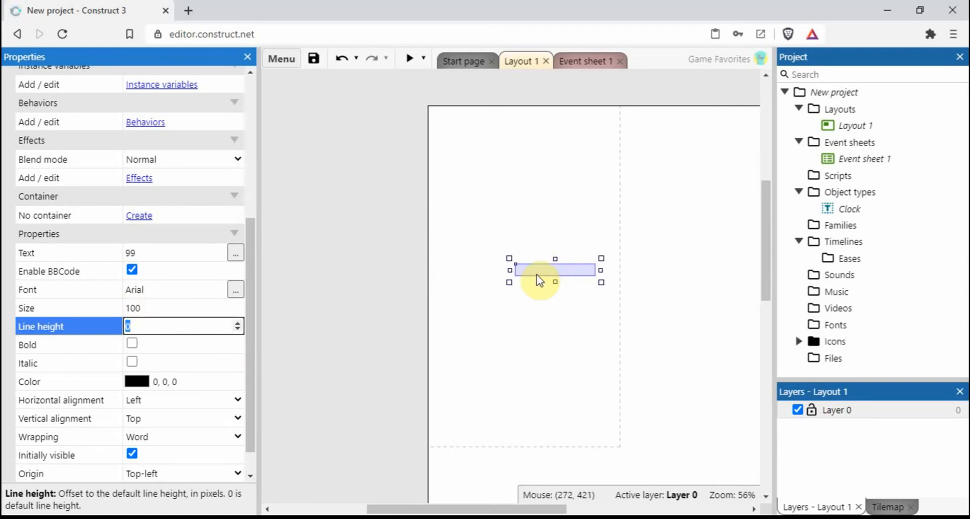
mouse_move(616, 285)
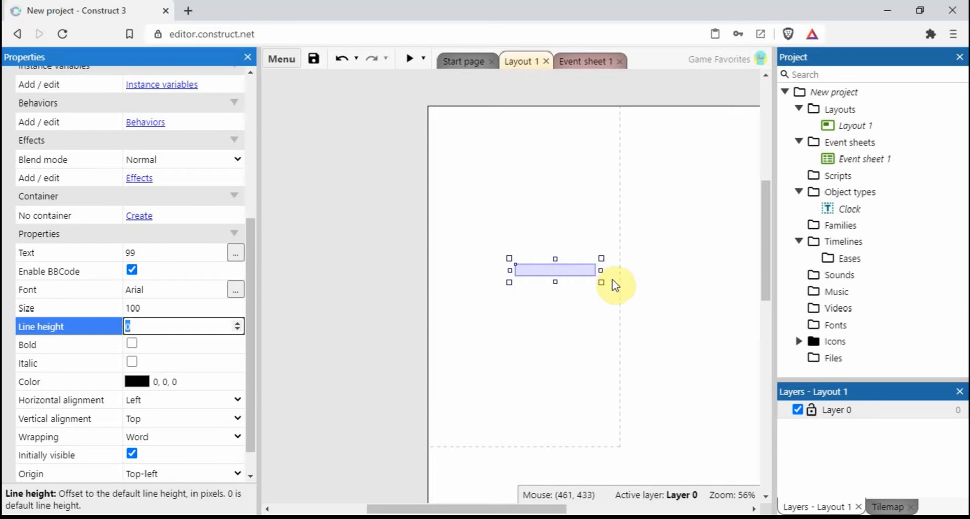
mouse_move(610, 286)
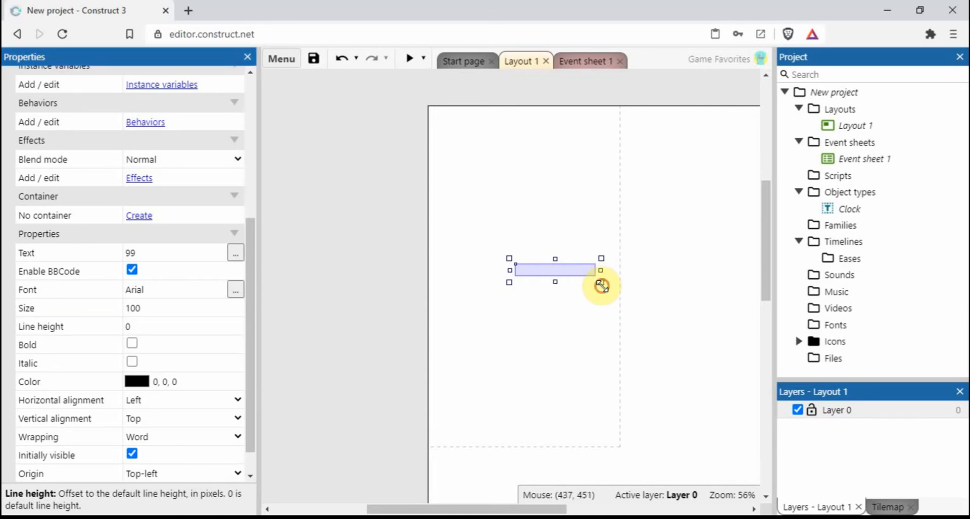
Step: Enlarge the Clock box so 99 shows fully and drag it higher on the layout
left_click_drag(600, 270, 623, 286)
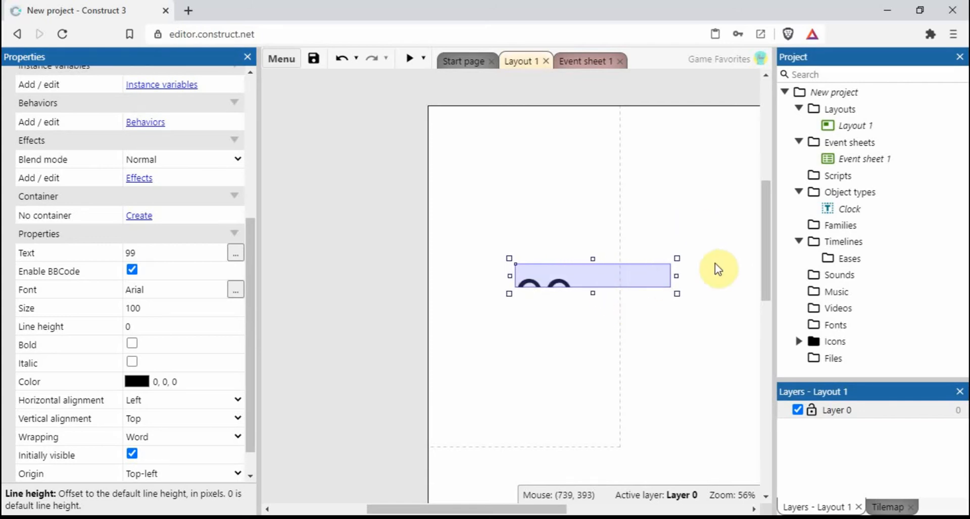
mouse_move(658, 274)
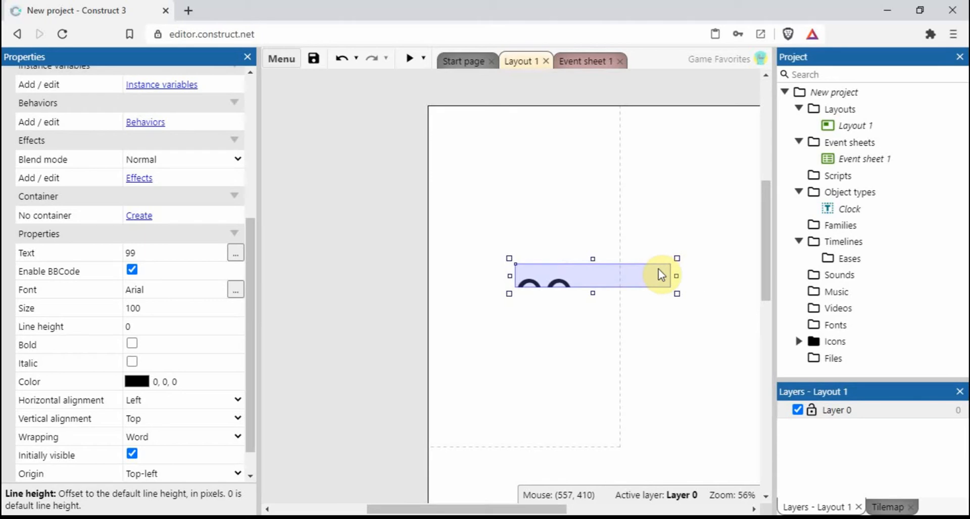
mouse_move(675, 276)
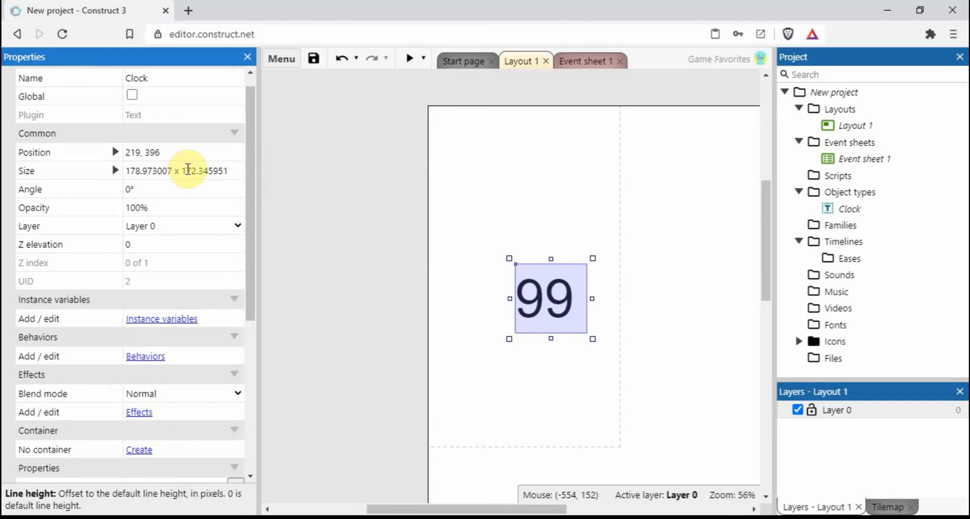
mouse_move(457, 266)
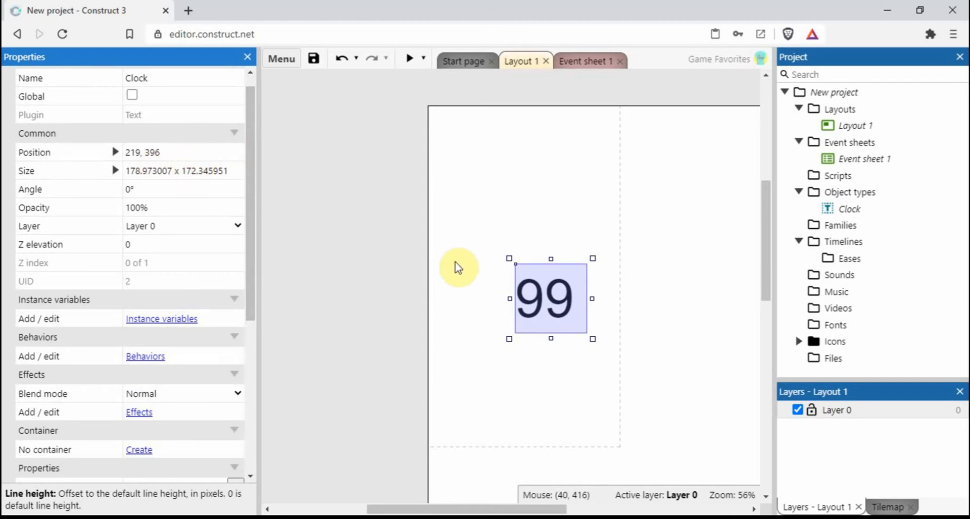
left_click_drag(550, 299, 583, 254)
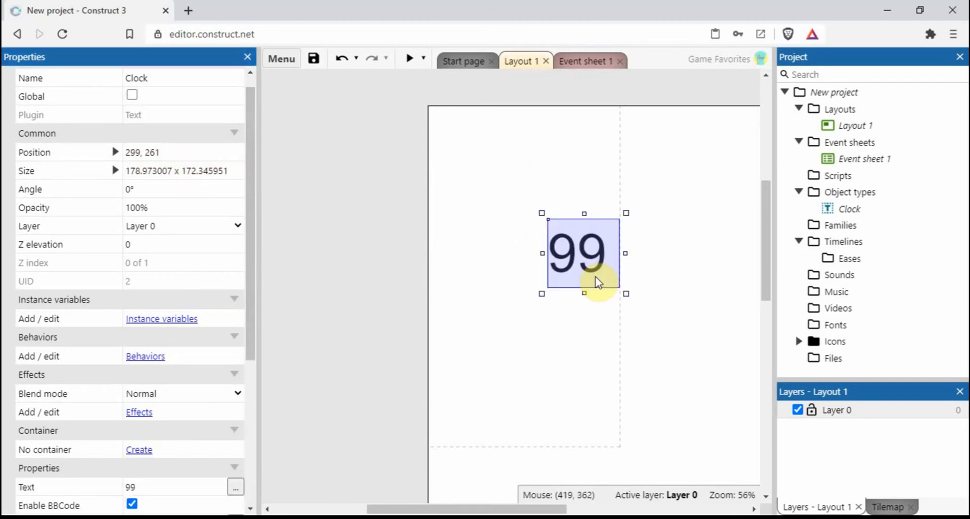
left_click_drag(583, 253, 528, 264)
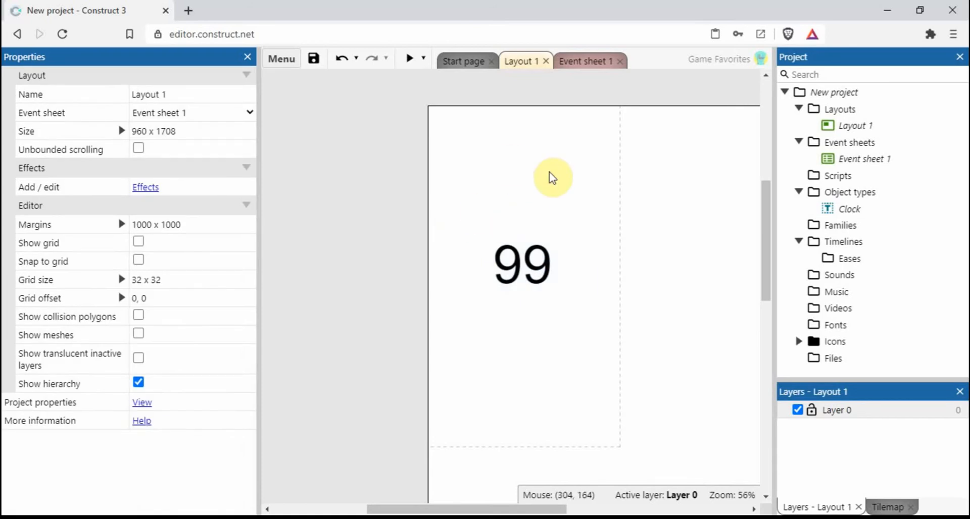
mouse_move(585, 61)
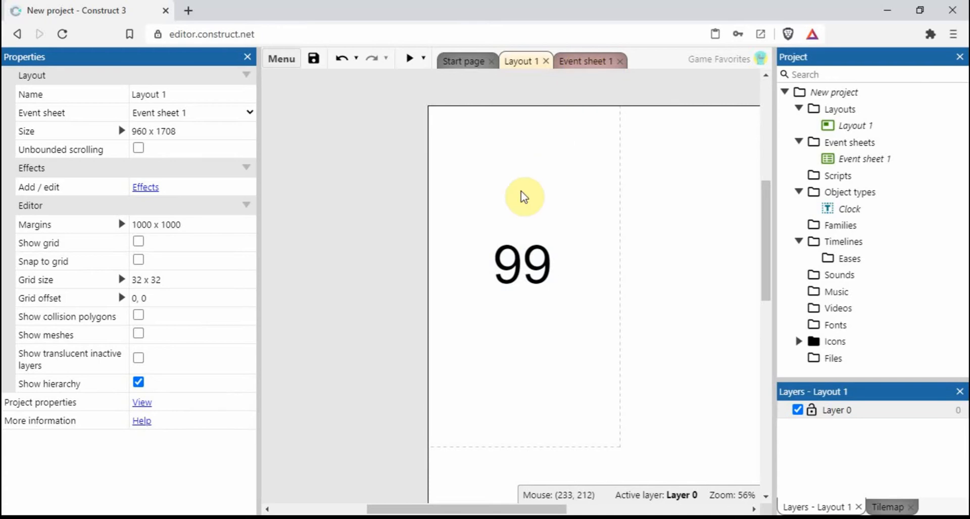
mouse_move(522, 269)
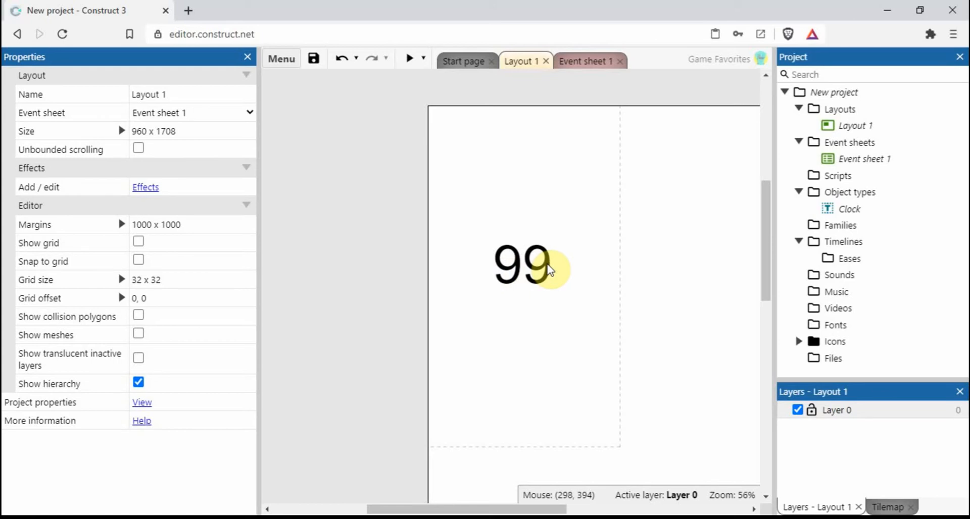
mouse_move(550, 262)
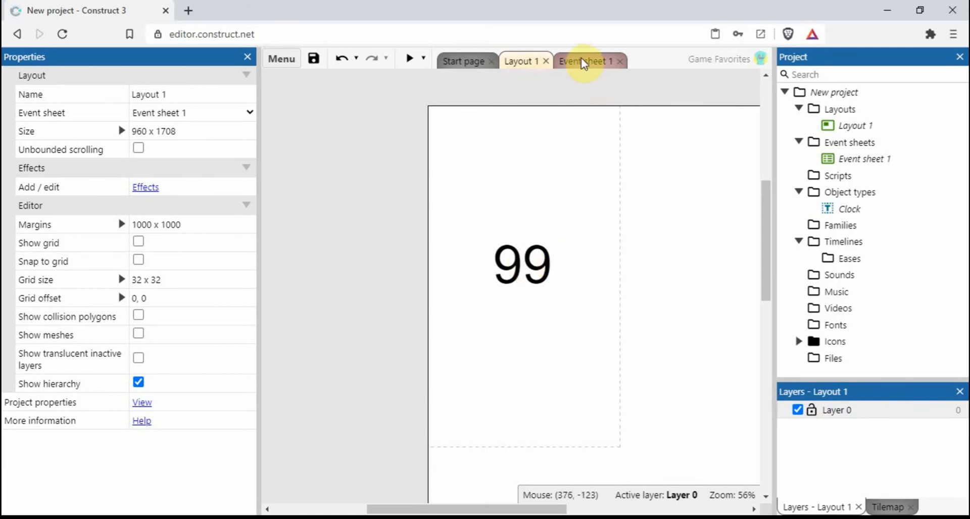
Step: On Event sheet 1, add a global variable named TotalTime and start entering its initial value
left_click(585, 61)
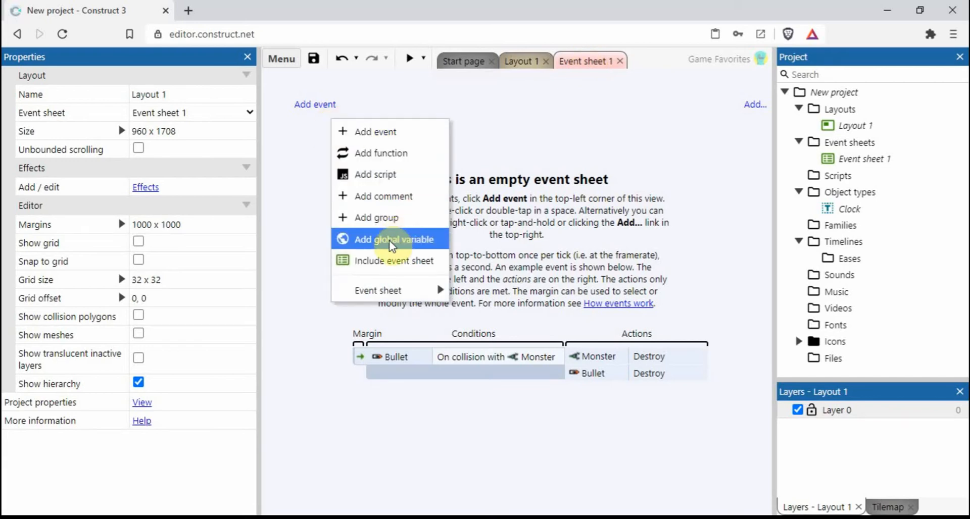
left_click(395, 239)
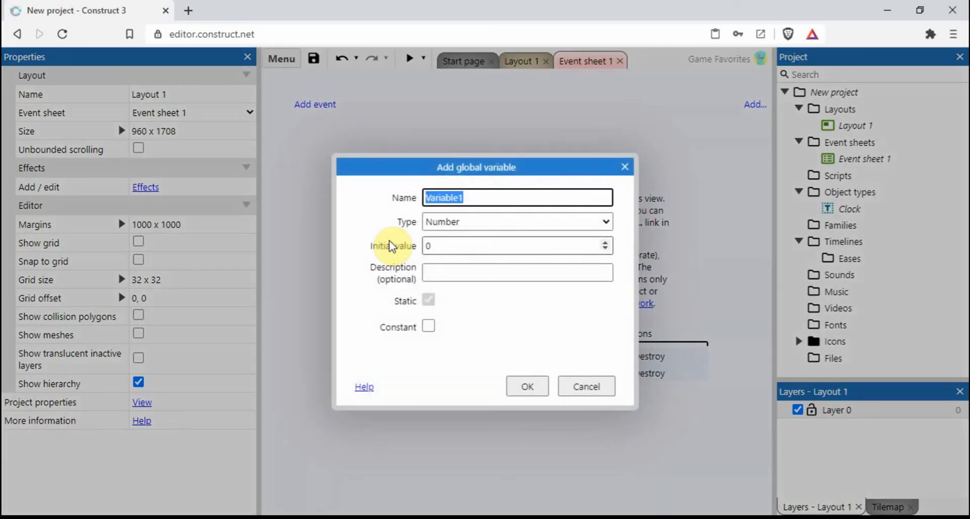
type("Total")
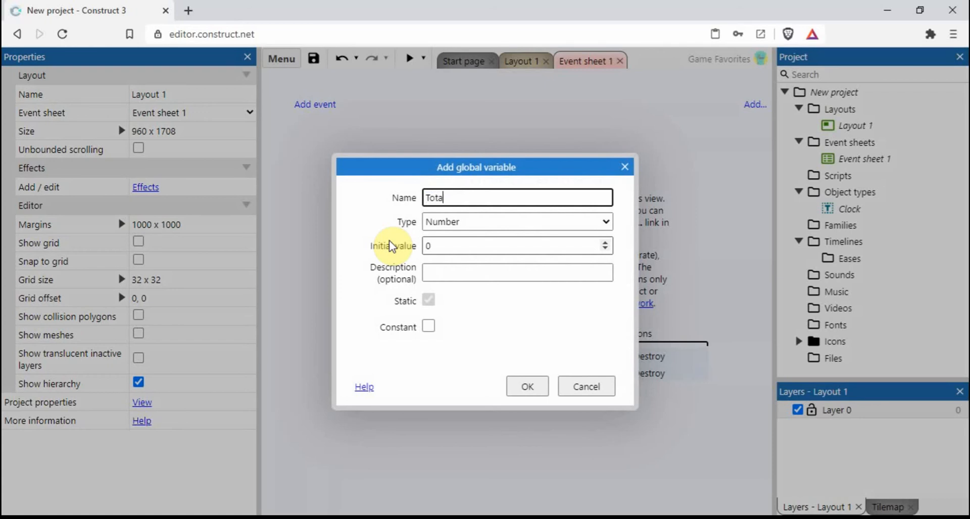
type("Time")
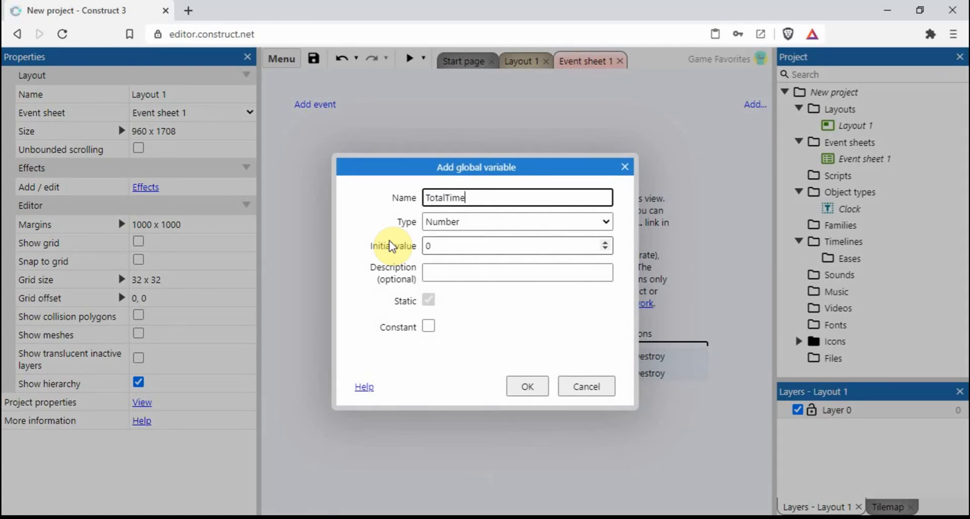
left_click(507, 246)
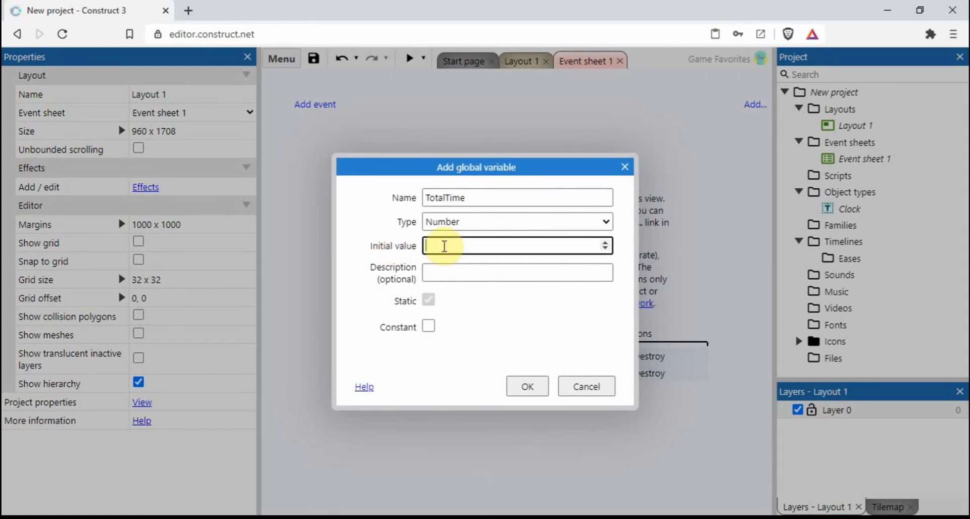
Step: Confirm TotalTime = 99 and add a System 'On start of layout' event
left_click(526, 386)
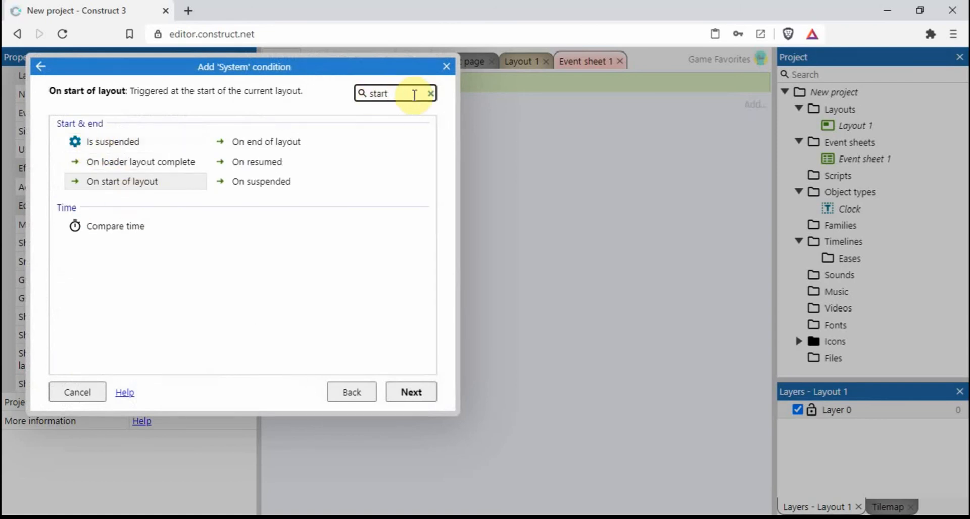
left_click(123, 181)
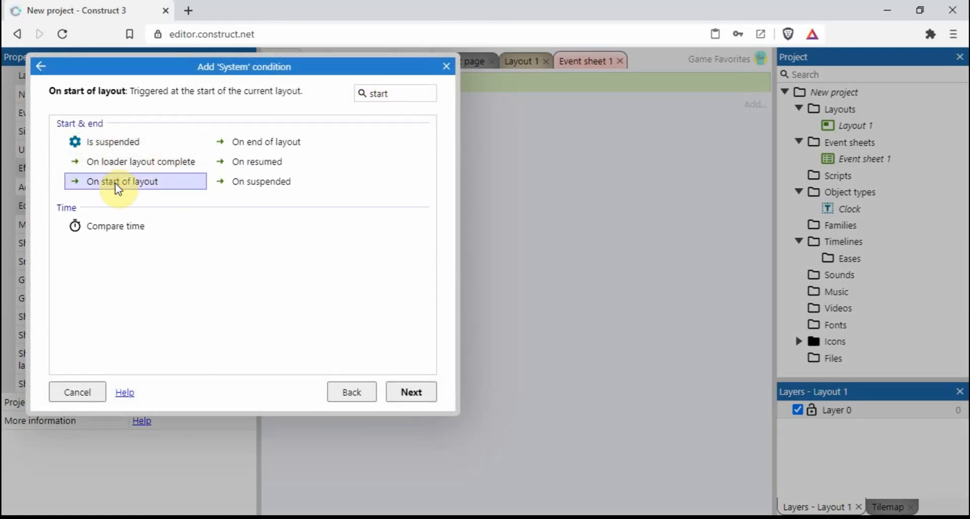
left_click(410, 391)
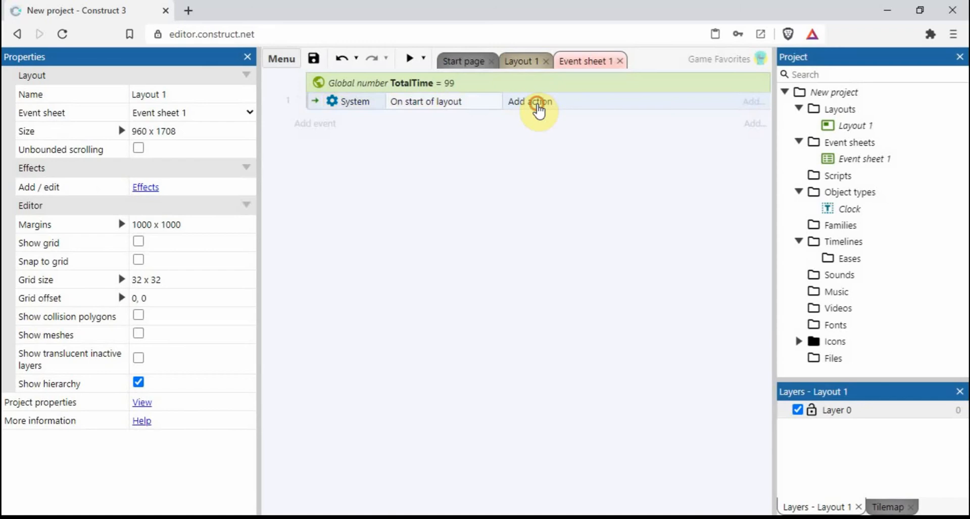
Step: Make the start-of-layout event set TotalTime to 99
left_click(530, 101)
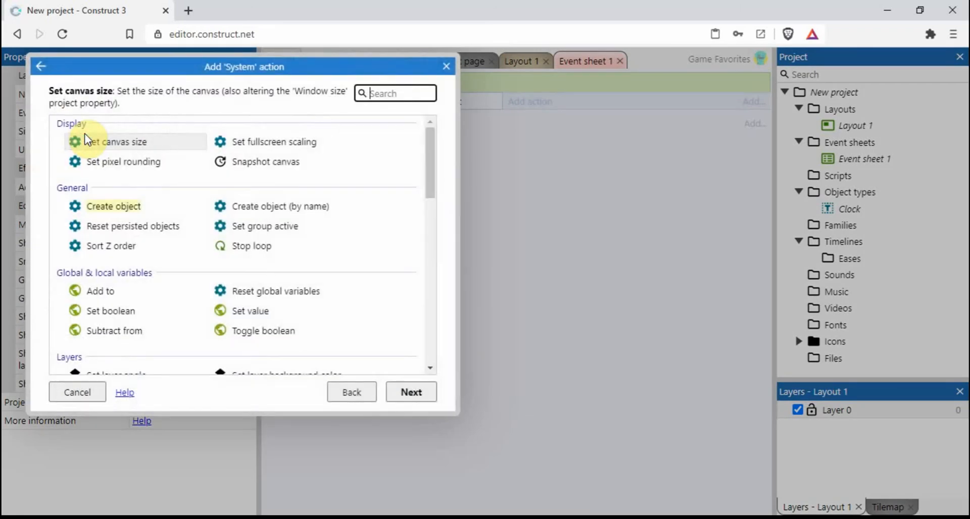
left_click(250, 311)
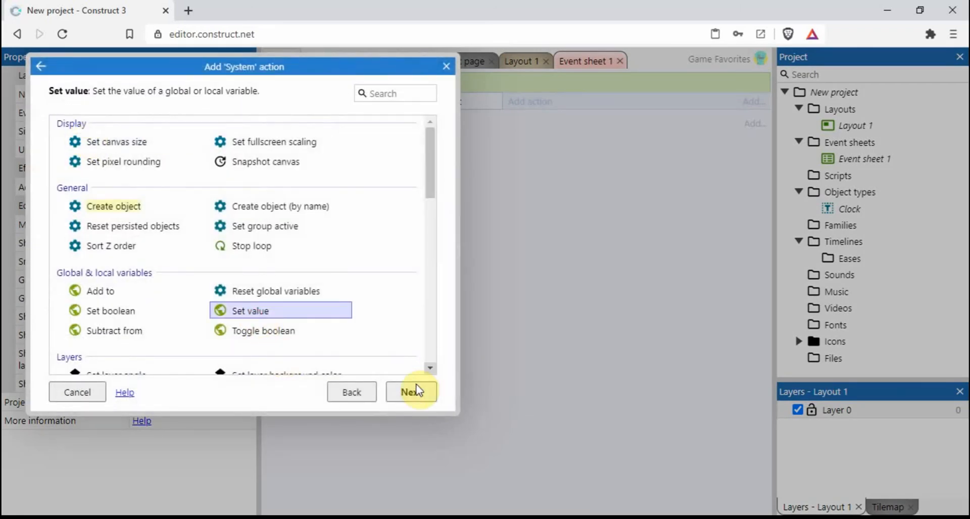
left_click(412, 392)
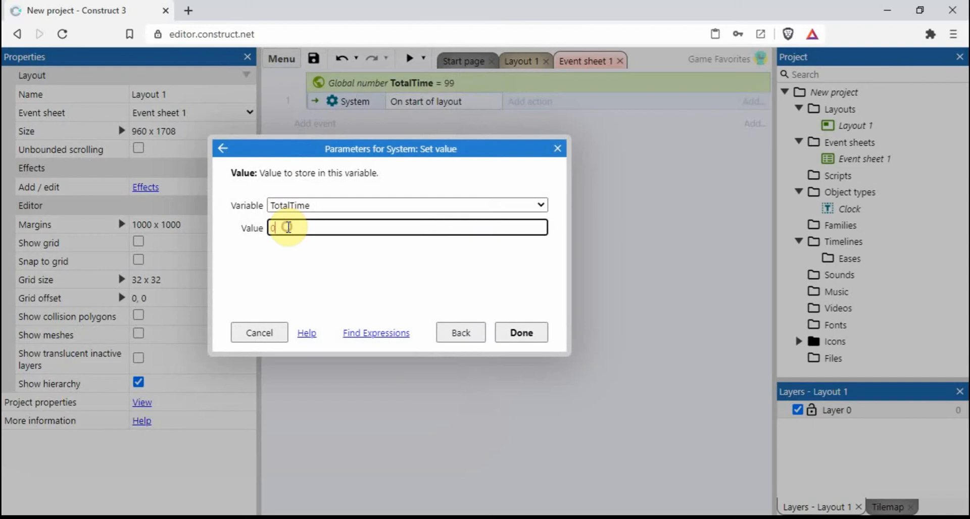
left_click(520, 332)
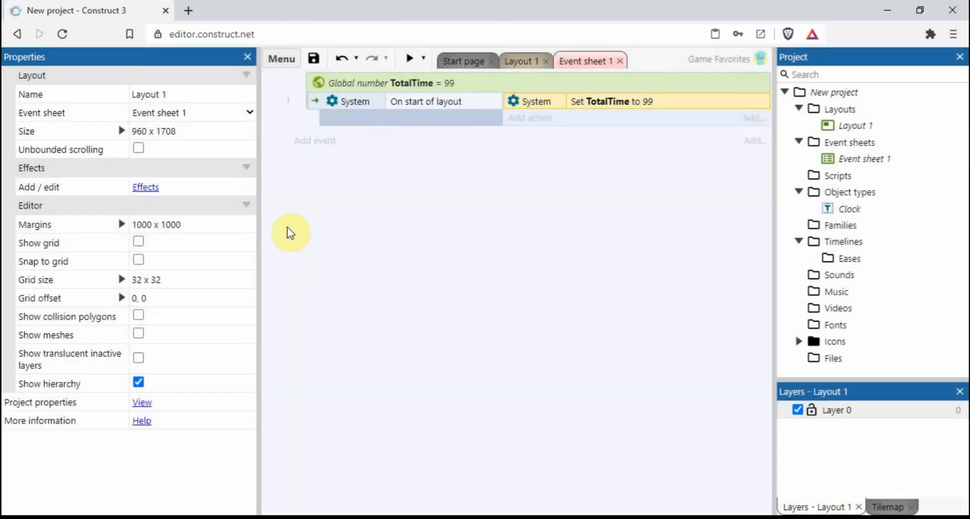
Step: Add a second System event that runs every 1.0 seconds
left_click(314, 140)
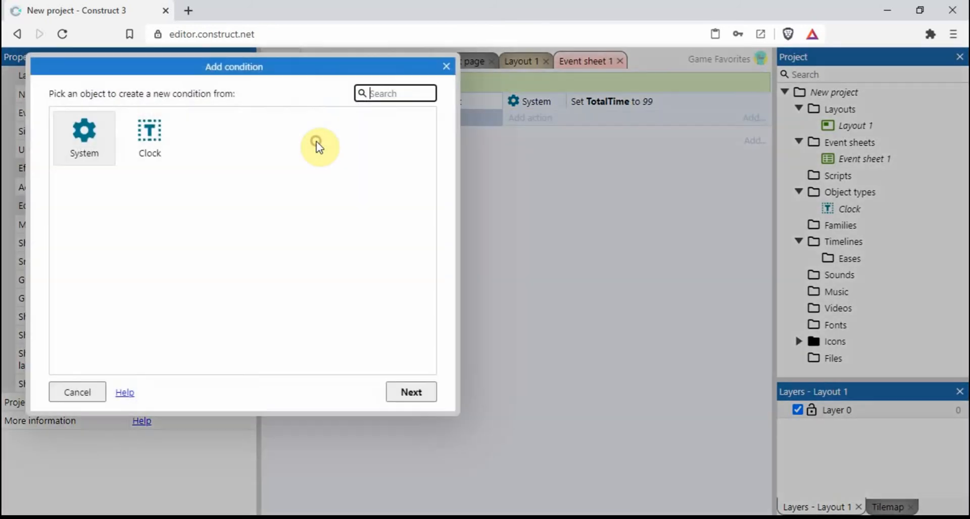
left_click(84, 136)
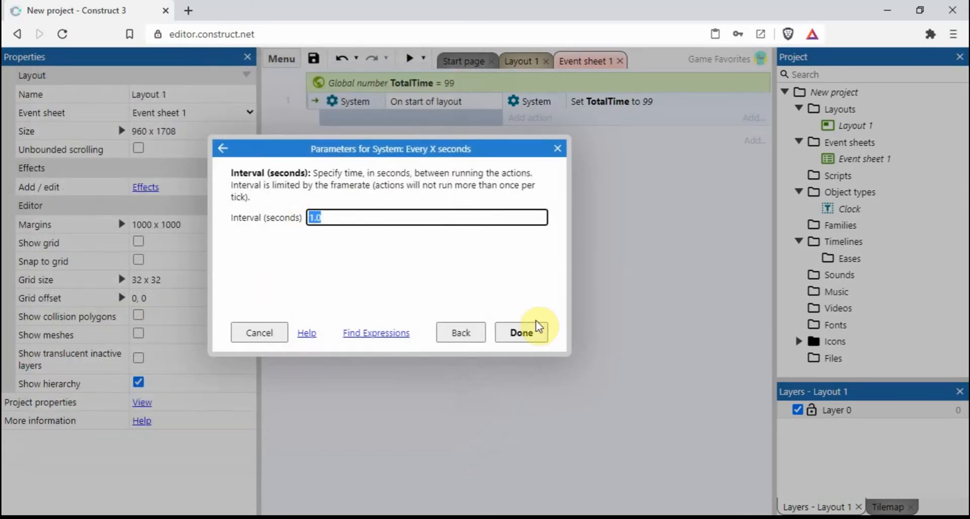
left_click(521, 332)
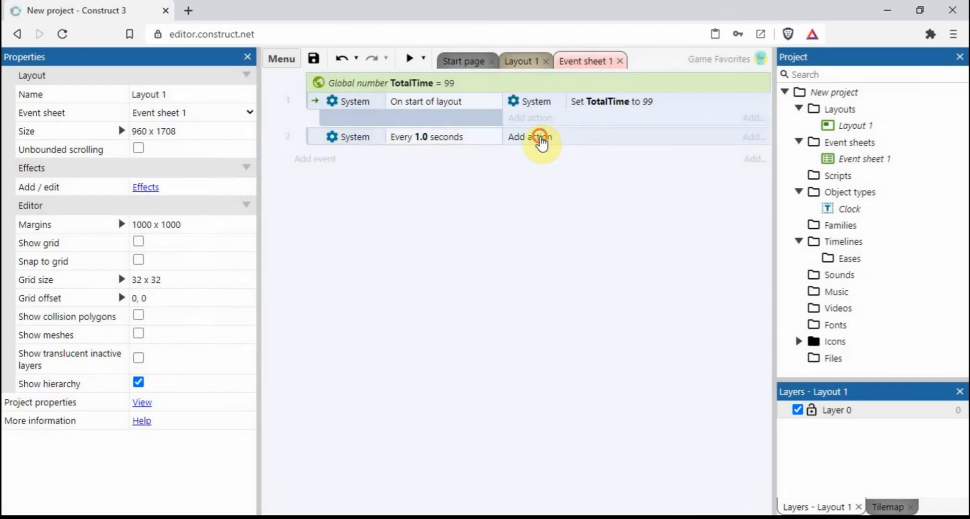
Step: Make the every-second event subtract 1 from TotalTime
left_click(528, 137)
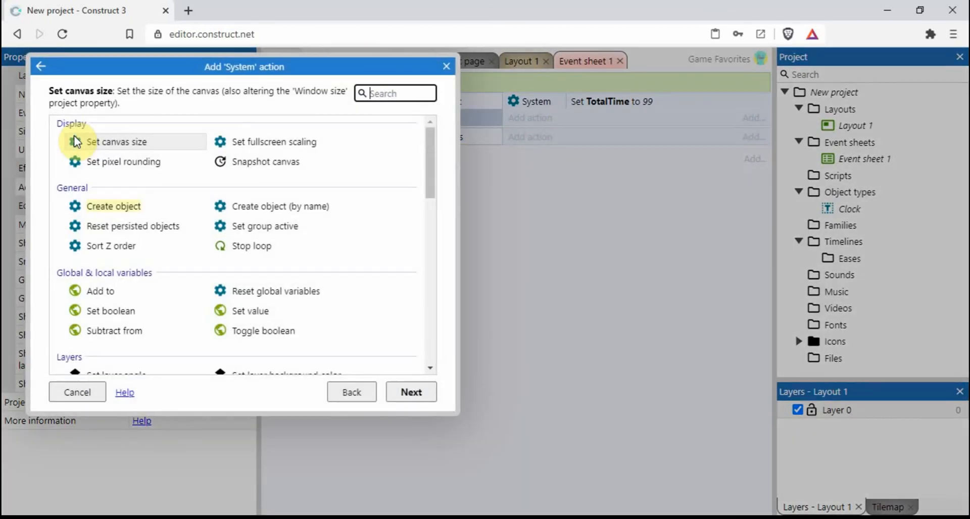
left_click(114, 331)
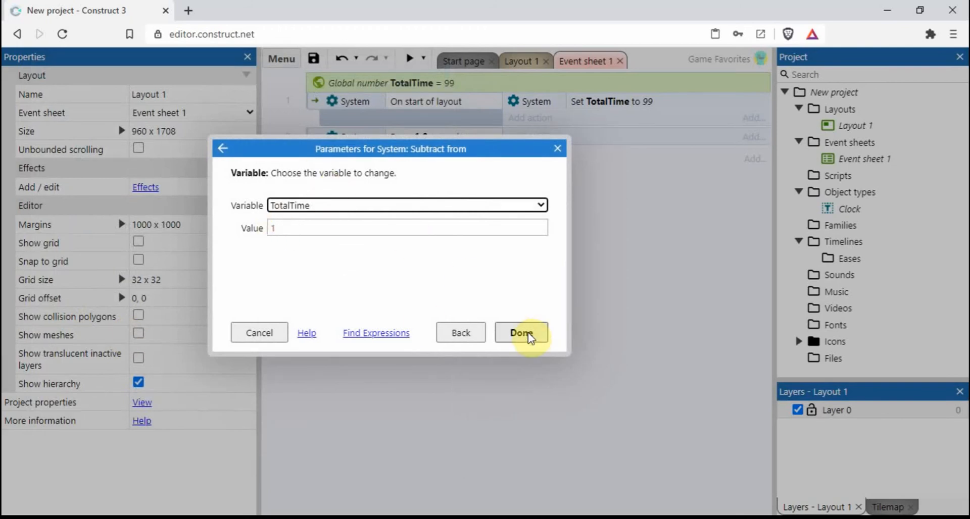
left_click(520, 333)
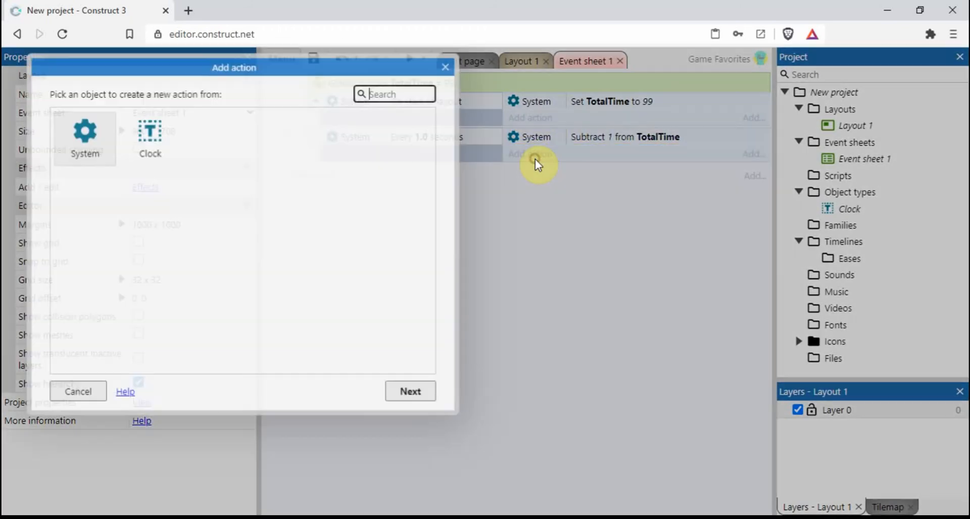
Step: Add a Clock 'Set text' action displaying TotalTime
left_click(150, 137)
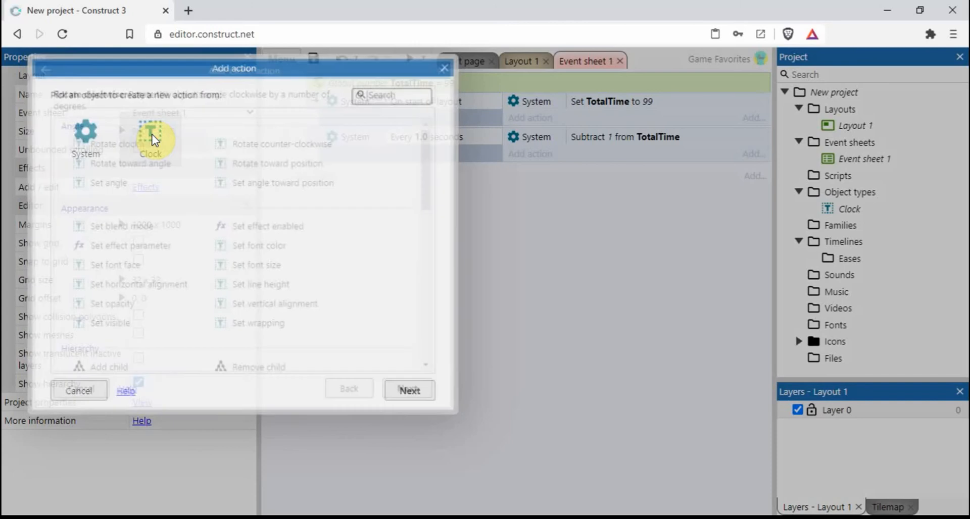
left_click(150, 136)
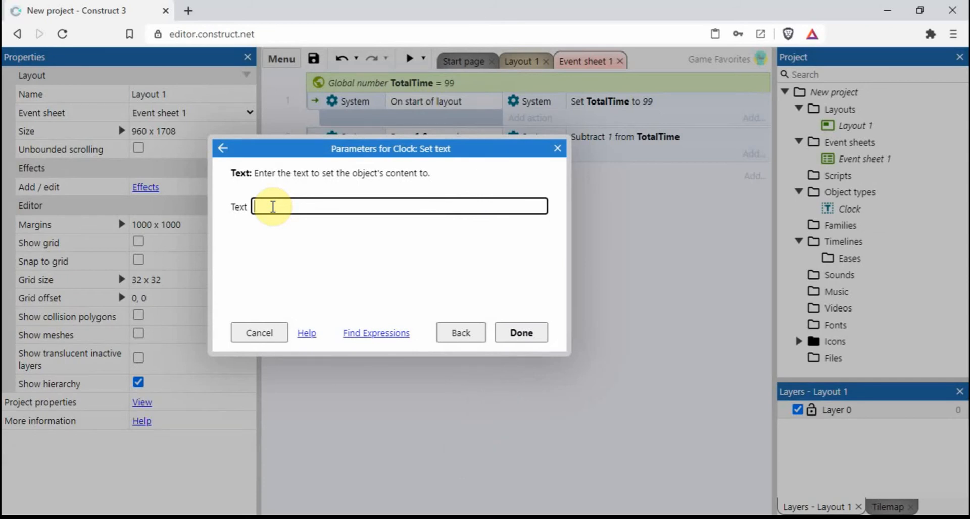
type("t")
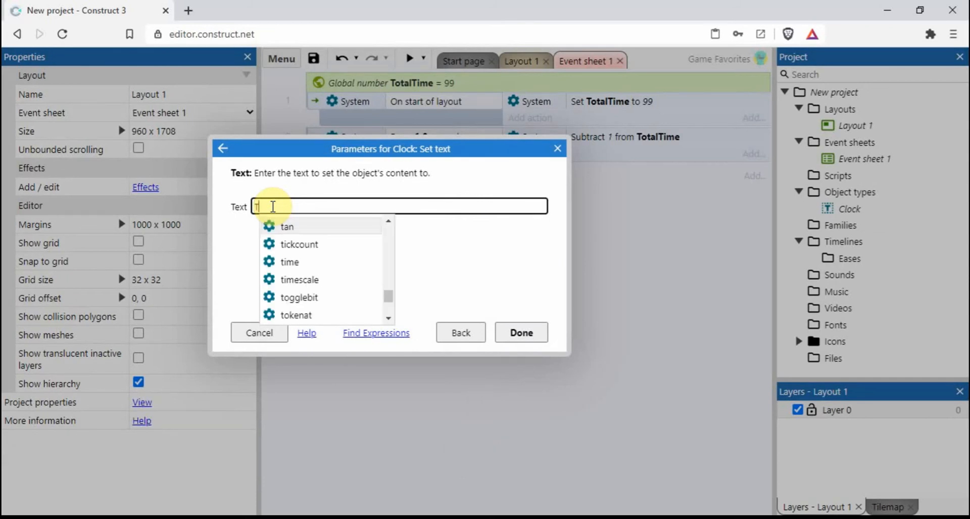
type("Total")
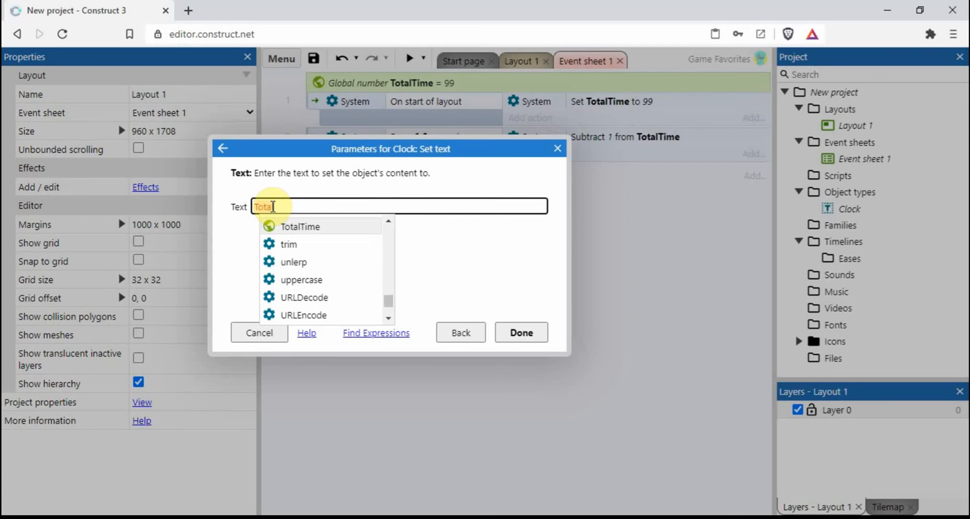
left_click(300, 226)
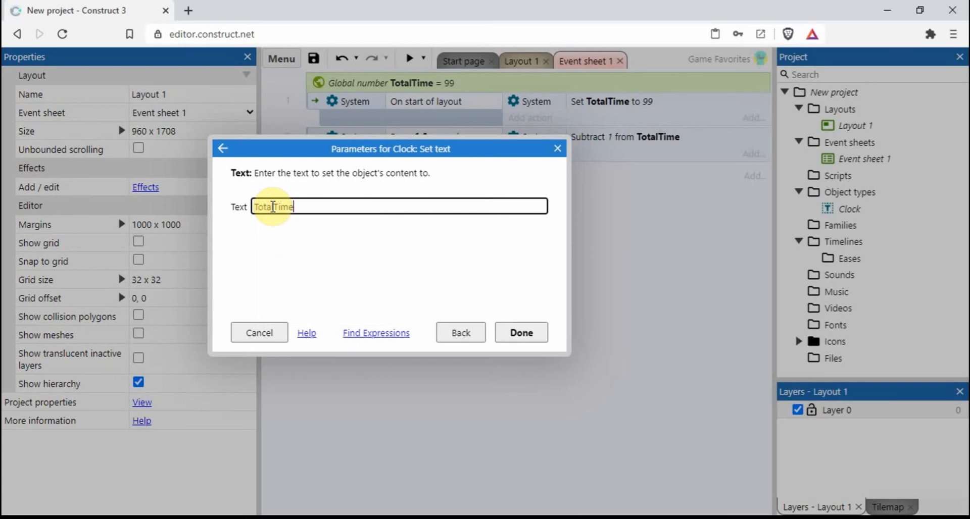
left_click(520, 332)
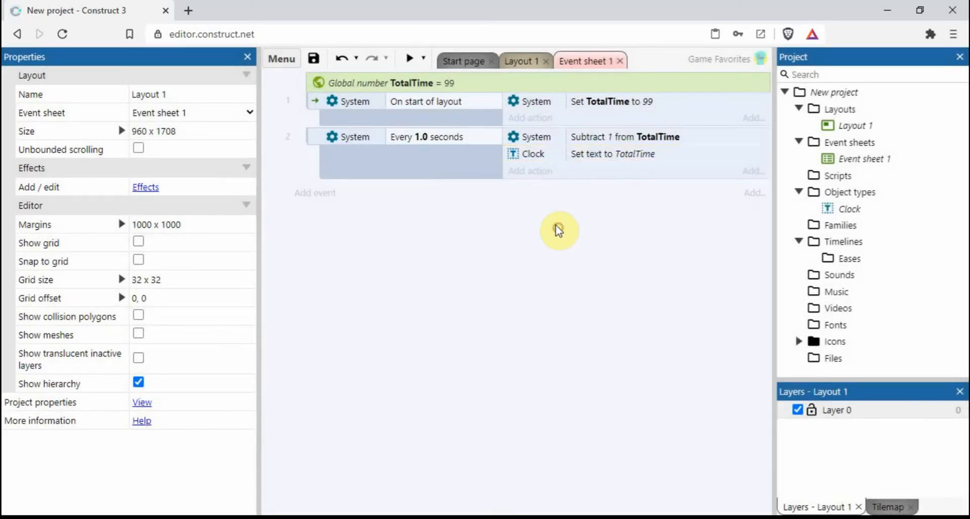
left_click(409, 58)
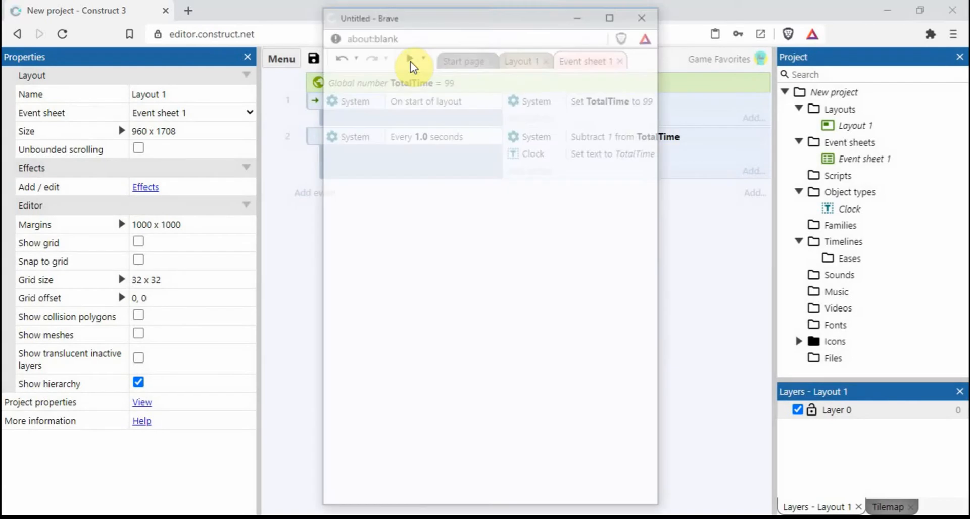
left_click(411, 60)
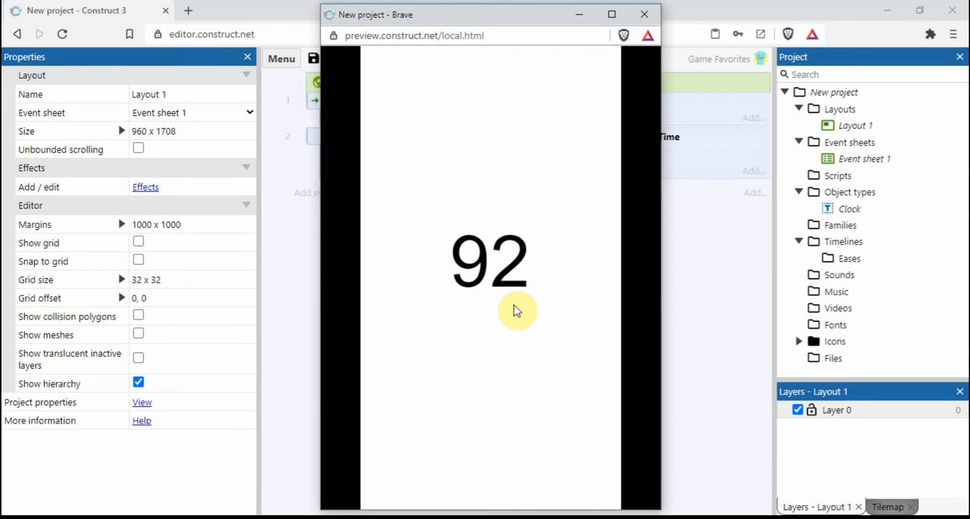
mouse_move(504, 313)
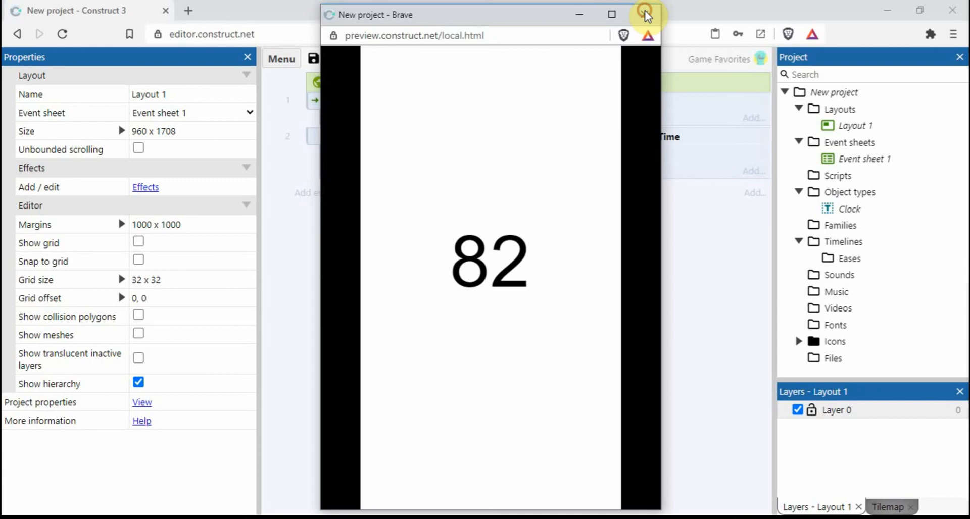
left_click(646, 15)
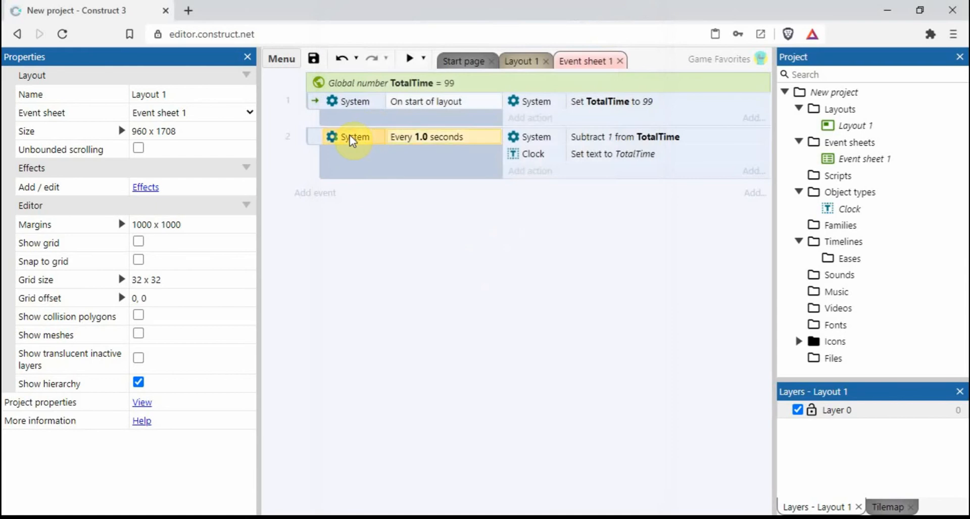
Step: Add a System condition requiring TotalTime greater than 0 to the every-second event
right_click(350, 136)
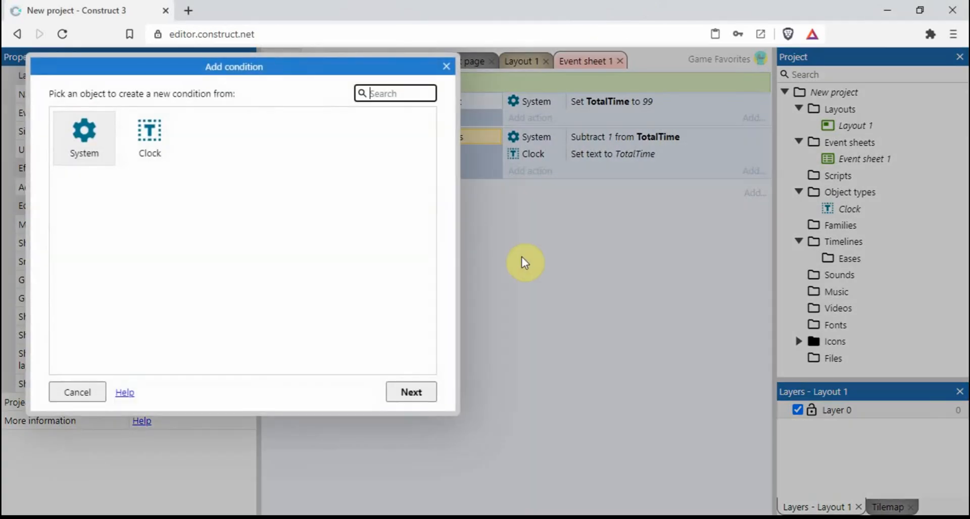
left_click(84, 134)
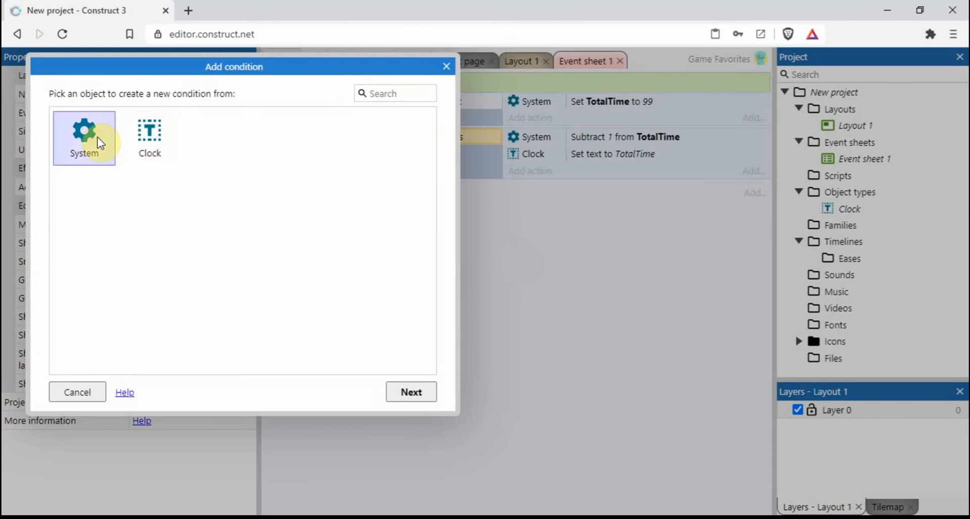
left_click(84, 137)
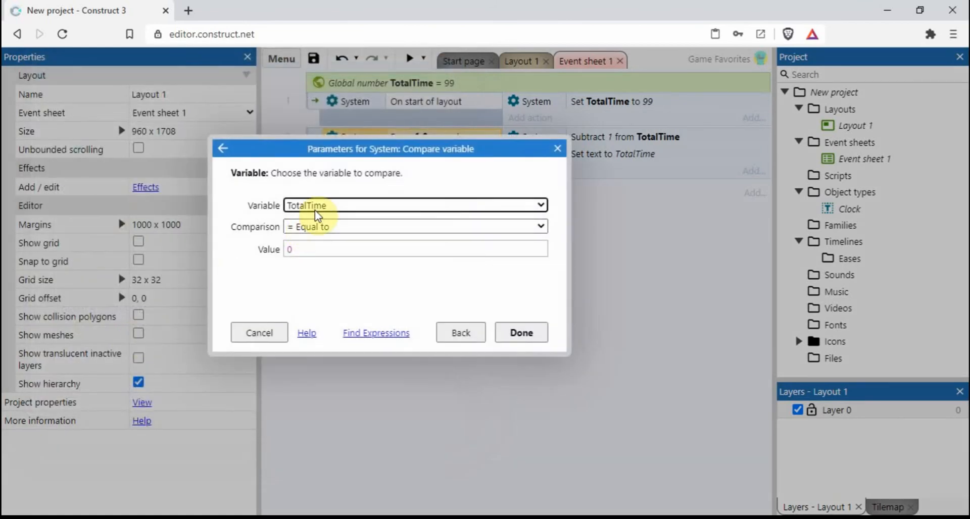
left_click(414, 227)
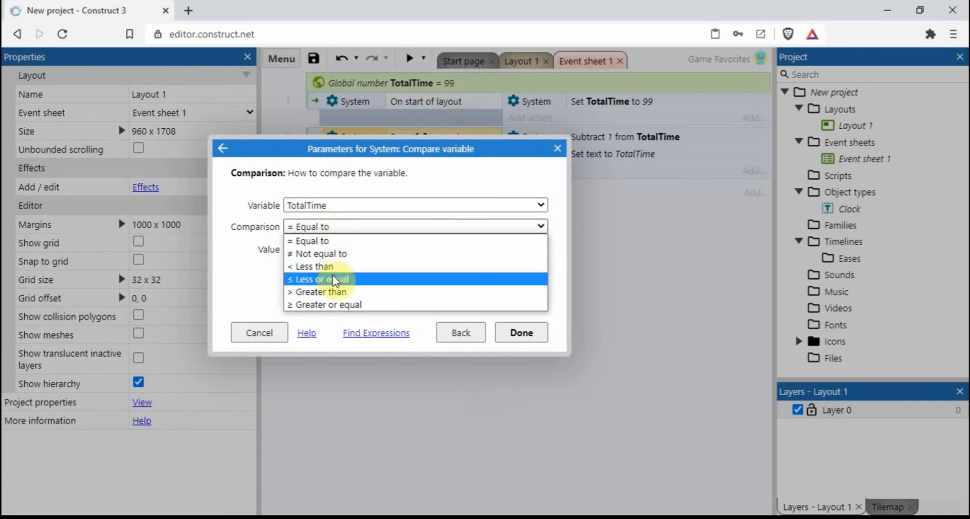
left_click(317, 292)
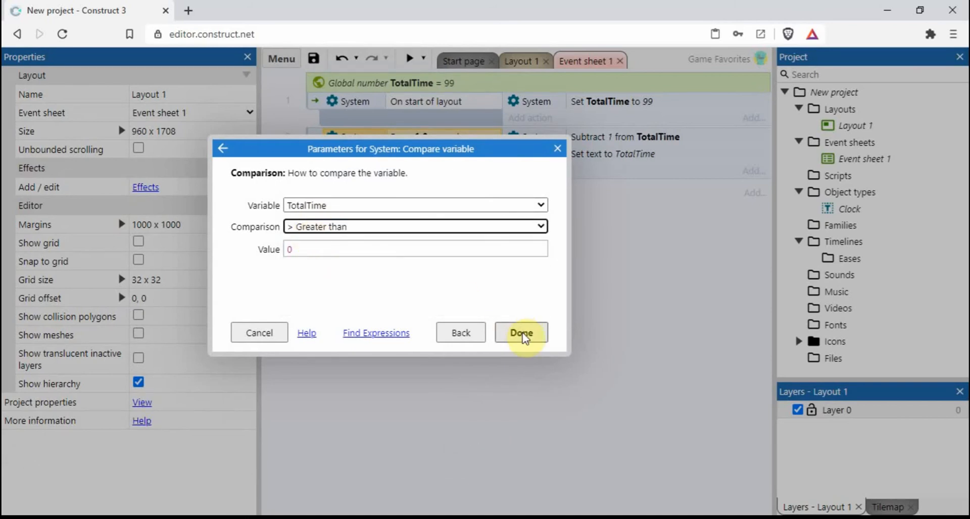
left_click(521, 332)
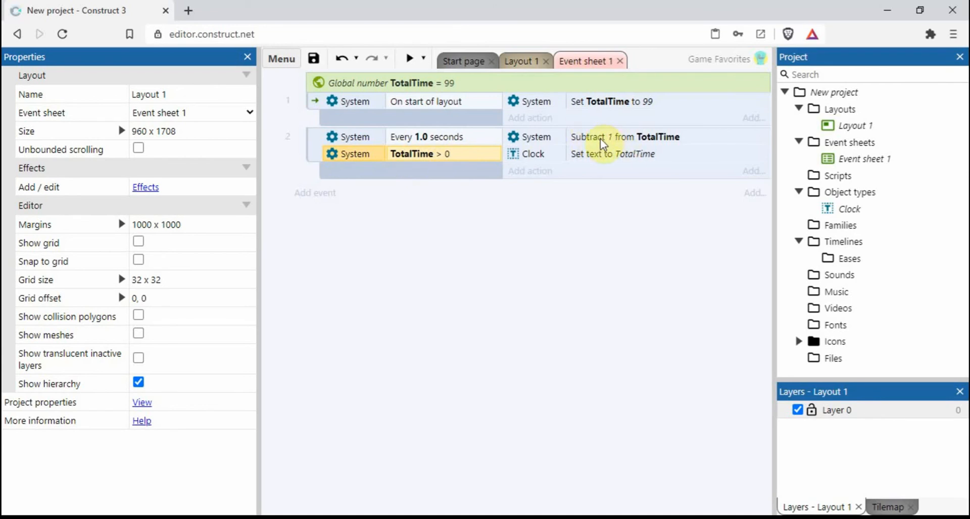
mouse_move(436, 227)
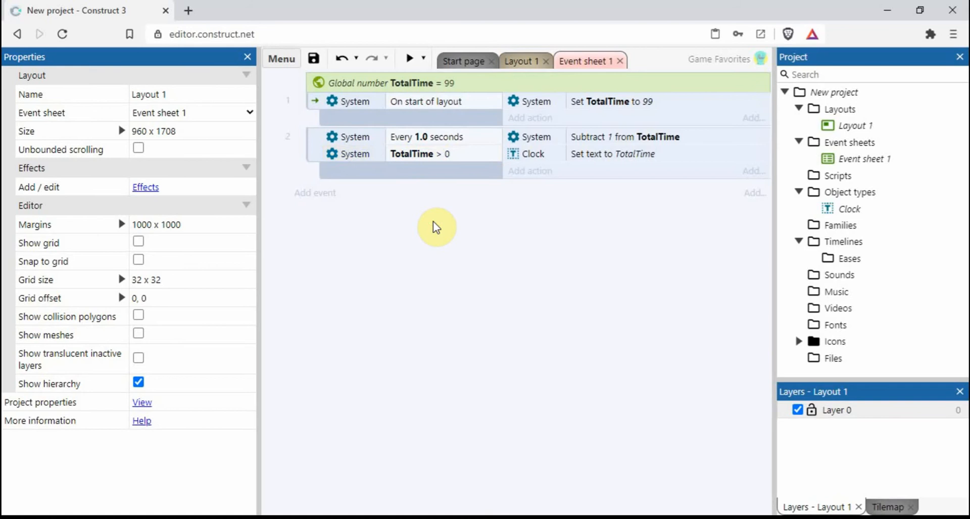
mouse_move(517, 81)
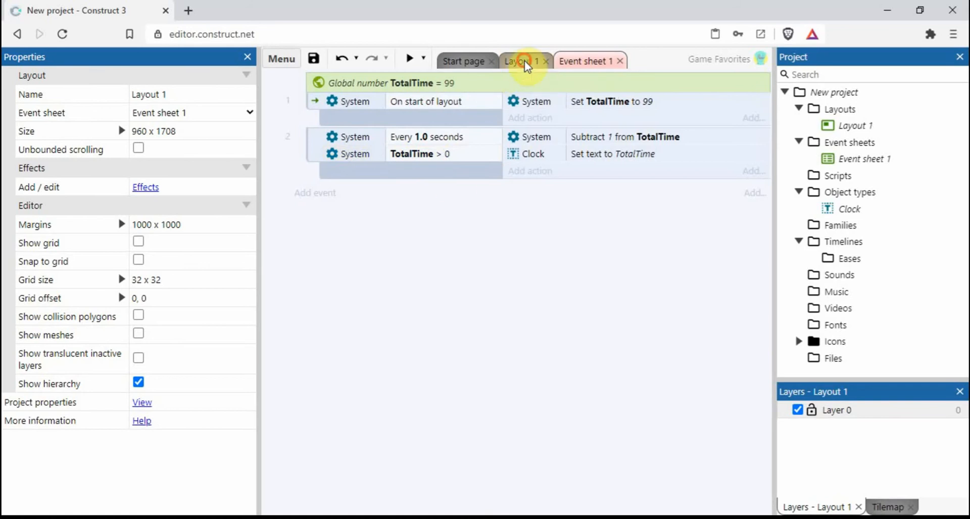
Step: On Layout 1, set the Clock's initial text to 10:00 and widen its box to fit
left_click(521, 61)
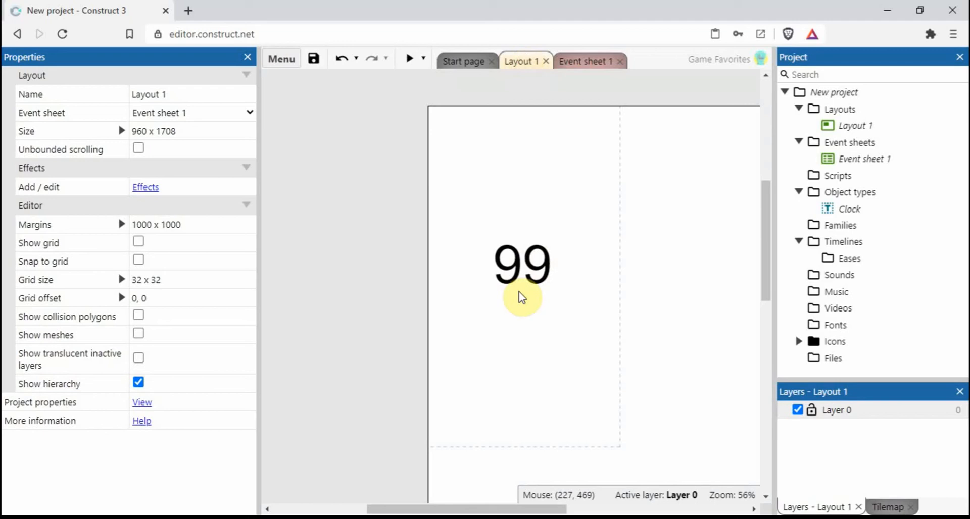
mouse_move(535, 303)
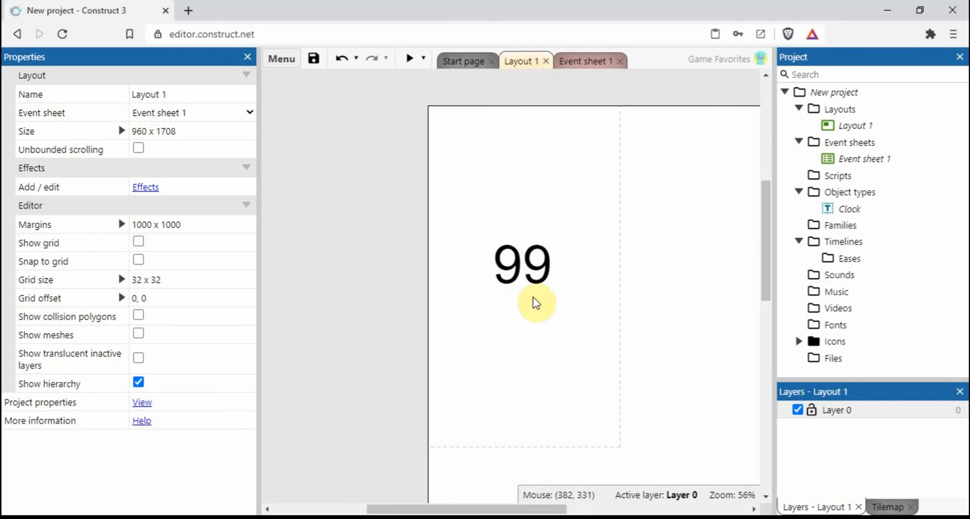
left_click(526, 264)
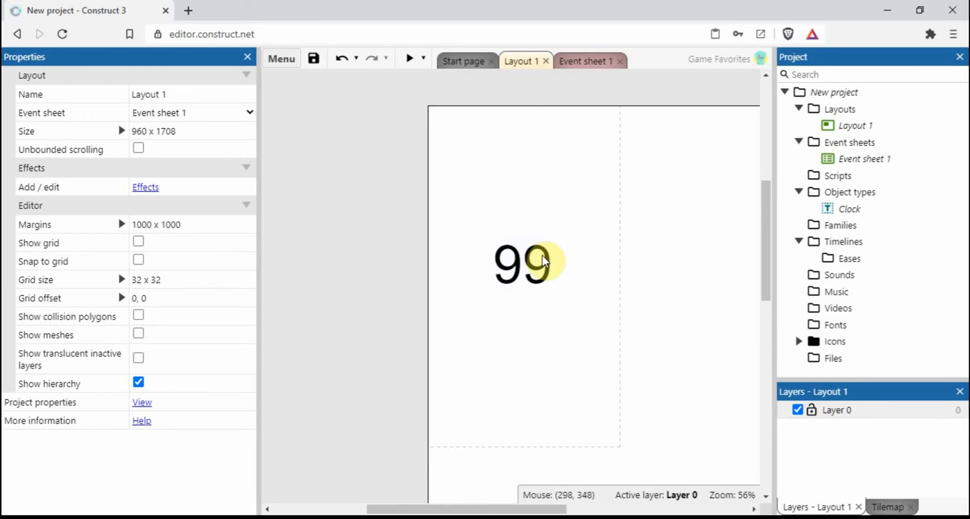
left_click(528, 263)
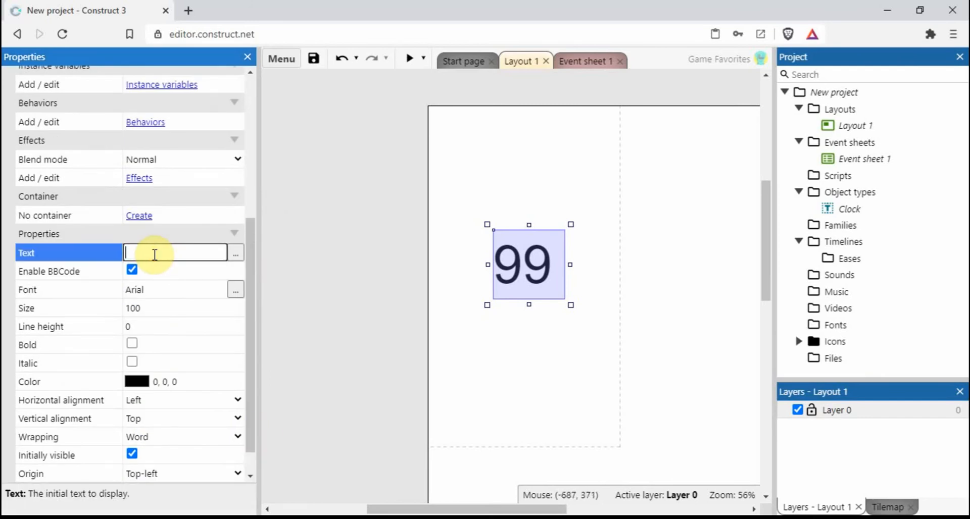
type("10")
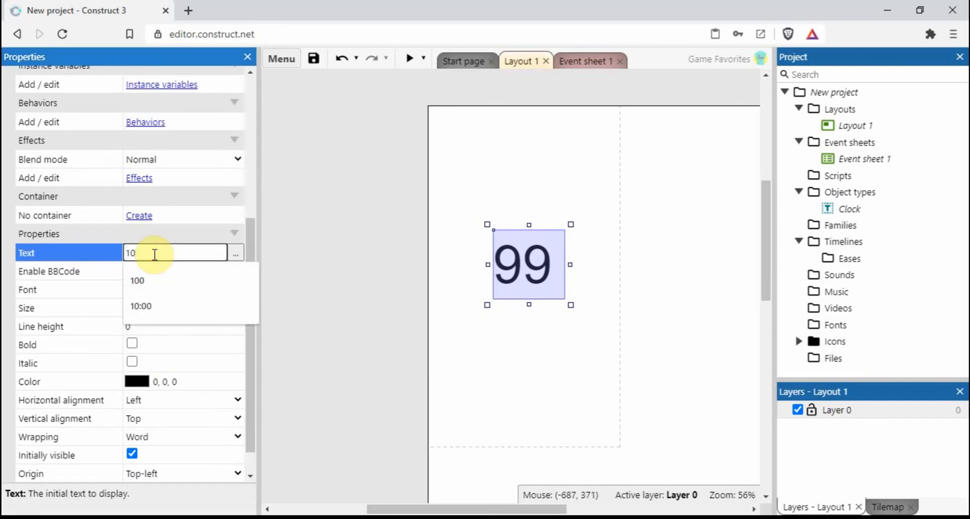
left_click(140, 306)
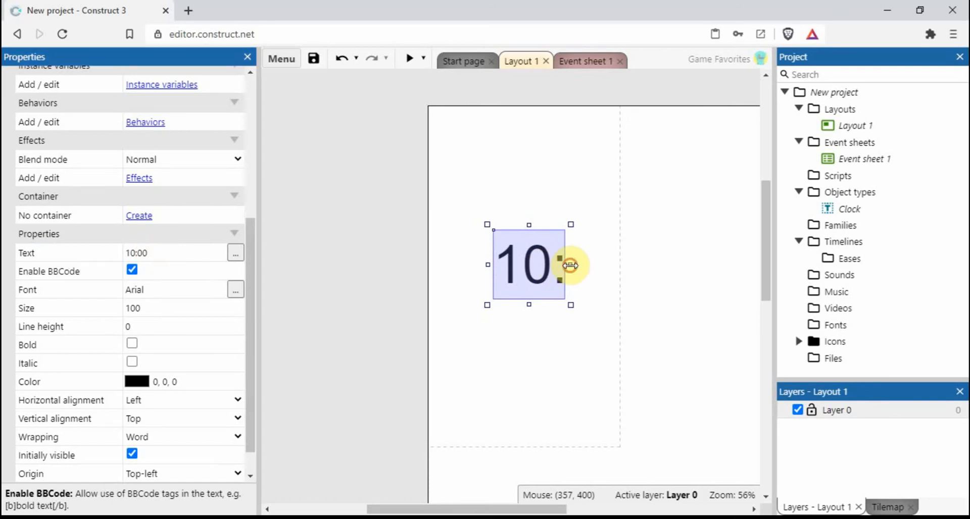
left_click_drag(569, 265, 646, 265)
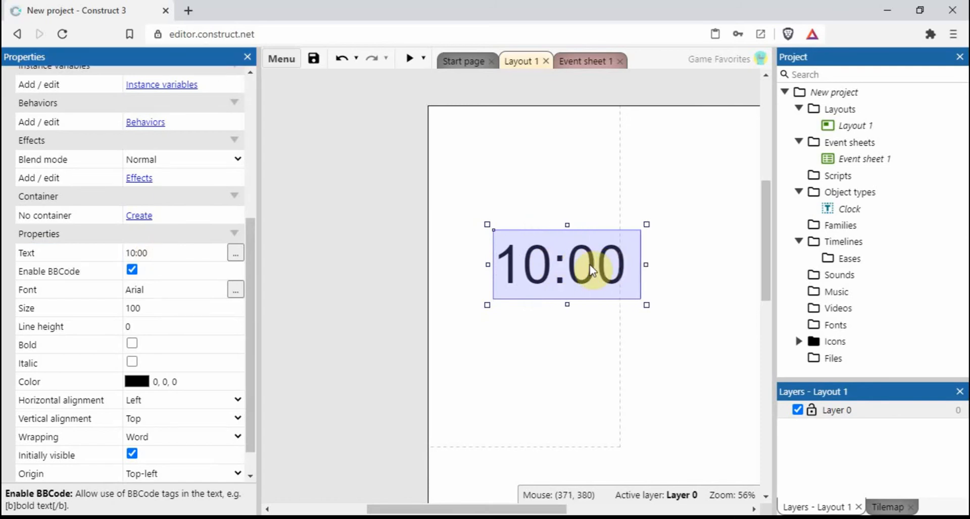
left_click(522, 325)
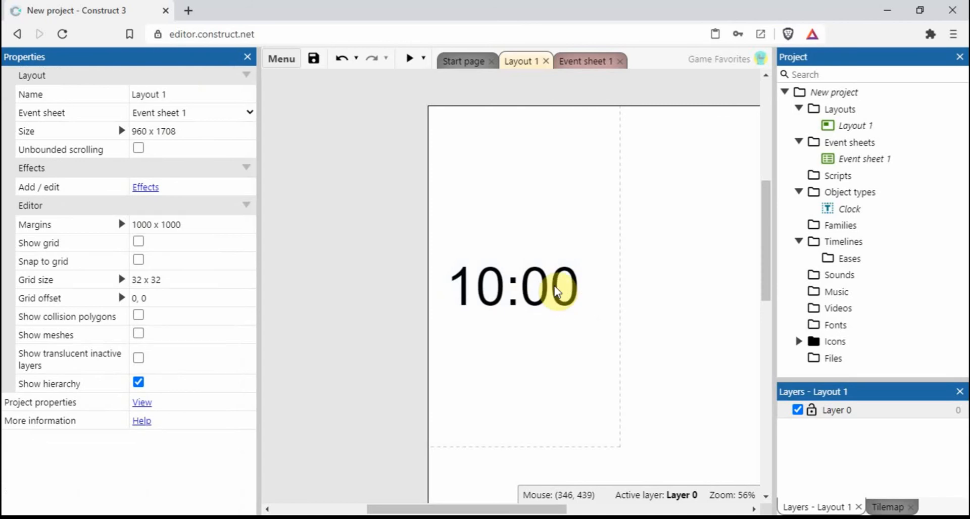
mouse_move(538, 307)
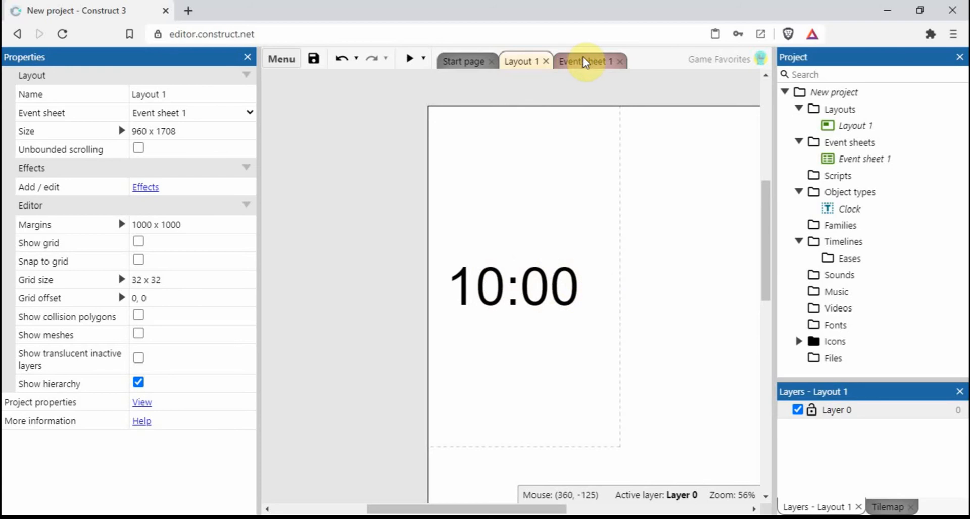
Step: Back on the event sheet, change TotalTime's initial value to 600
left_click(585, 60)
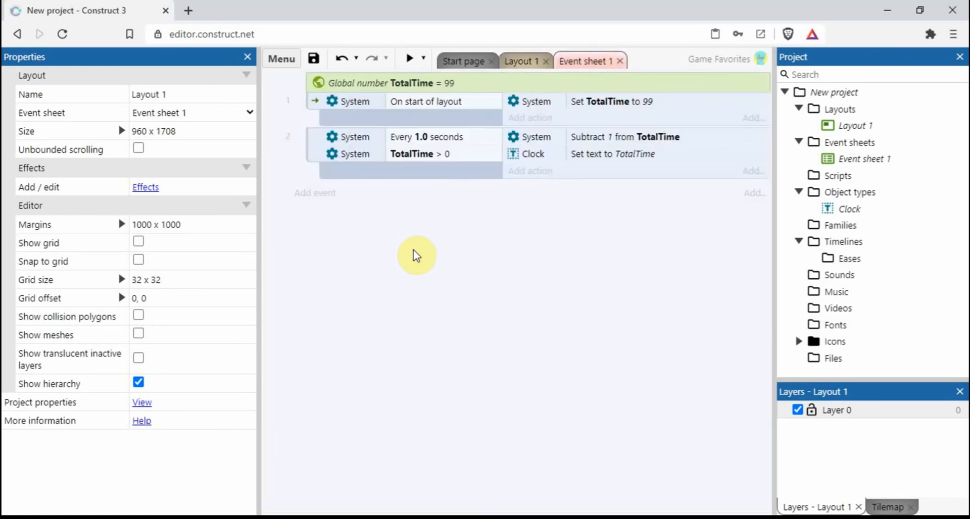
mouse_move(494, 319)
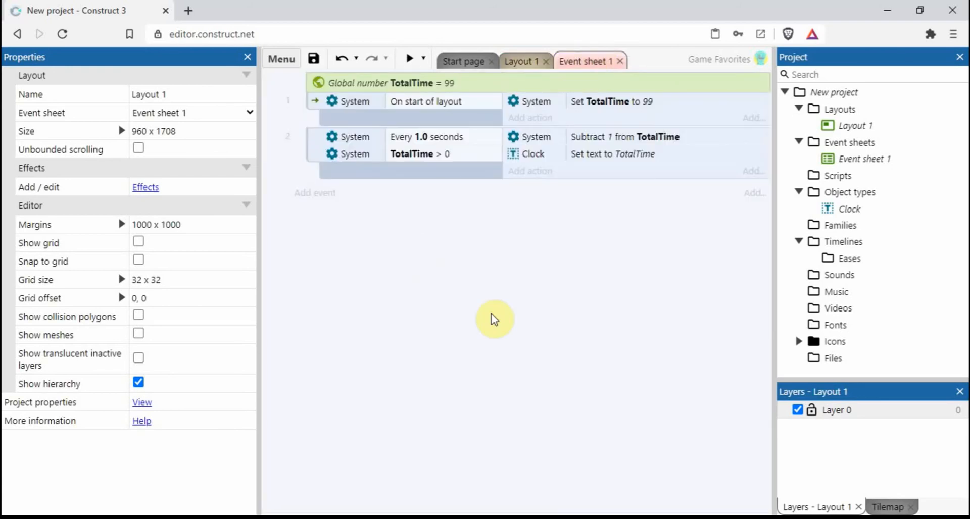
mouse_move(451, 90)
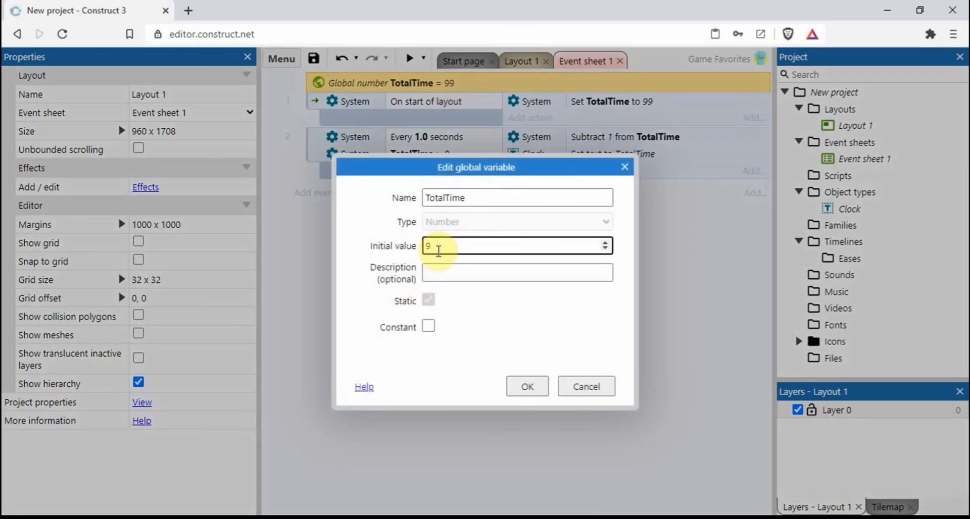
type("6")
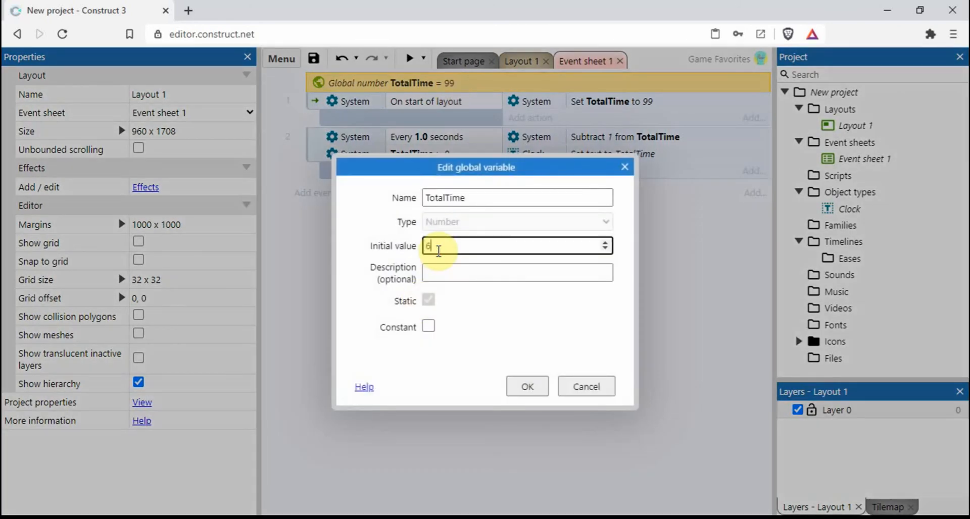
type("00")
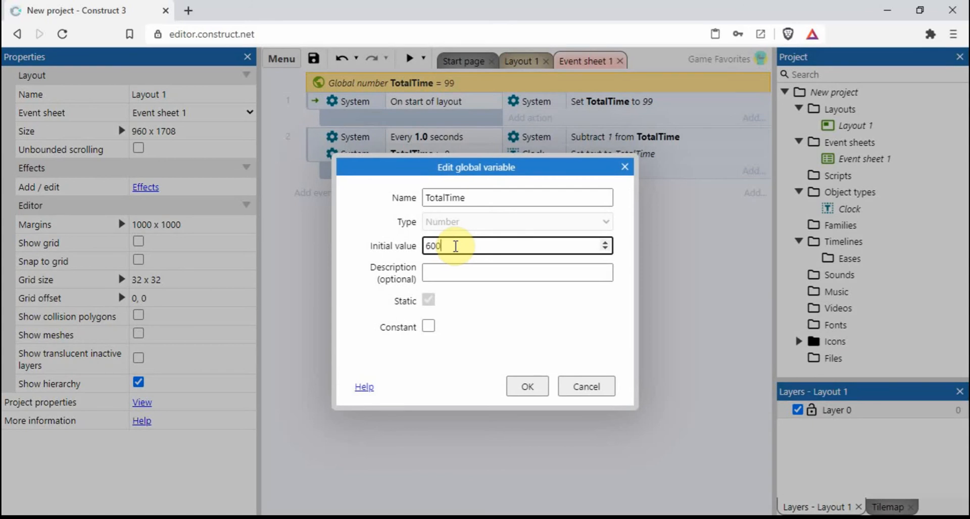
mouse_move(533, 353)
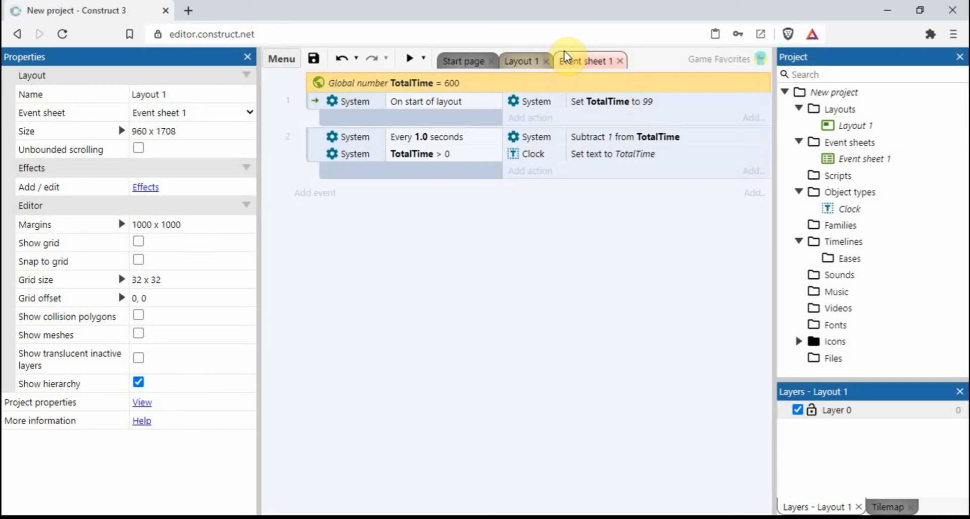
Step: Change the start-of-layout action to set TotalTime to 600
double_click(610, 101)
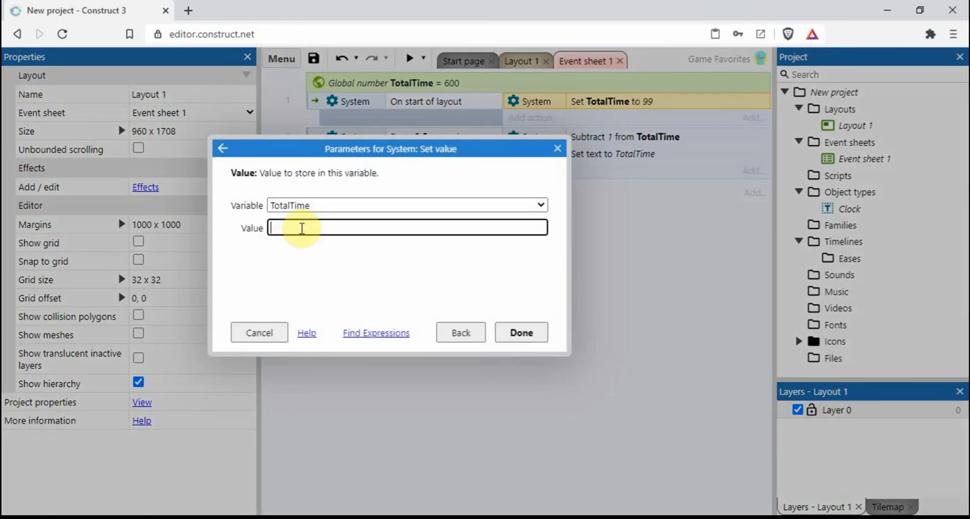
type("600")
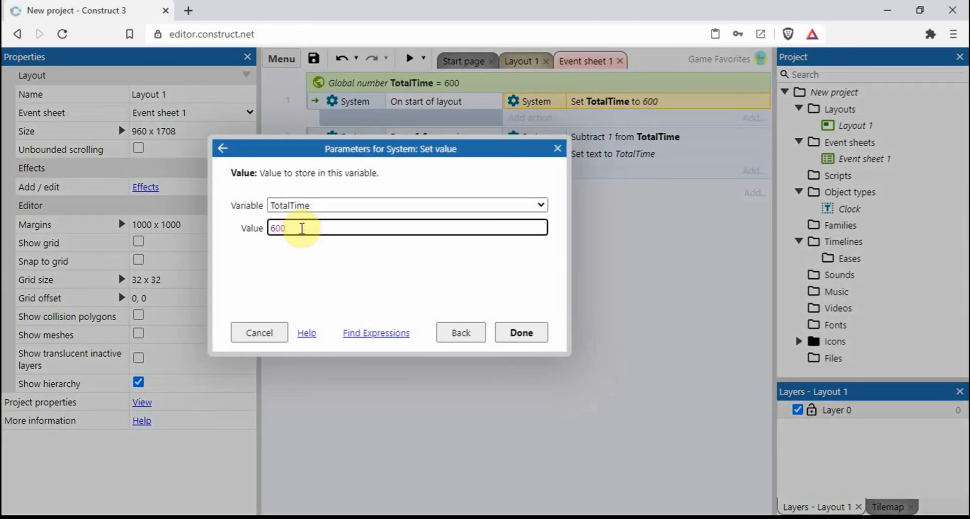
left_click(520, 333)
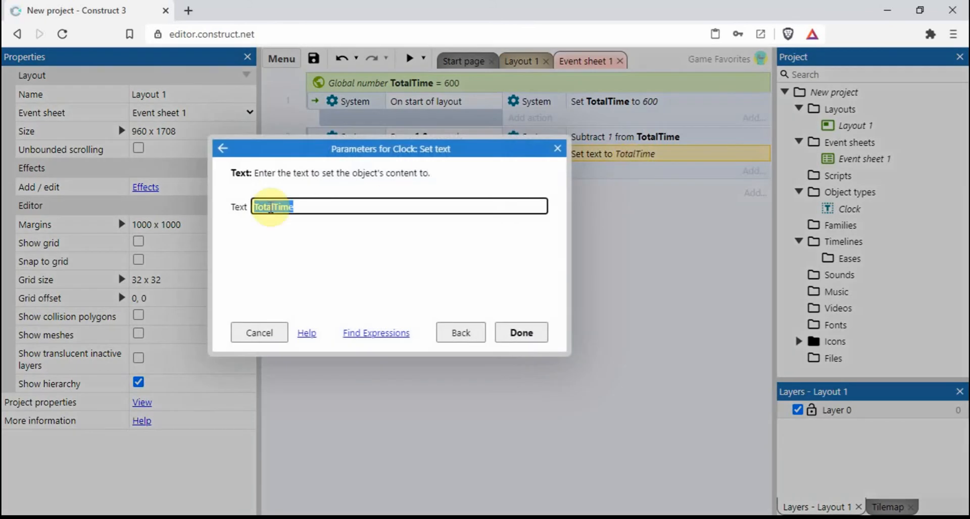
Step: Replace the Clock text expression with the zeropad minutes part, zeropad(...TotalTime...,1)
key("Delete")
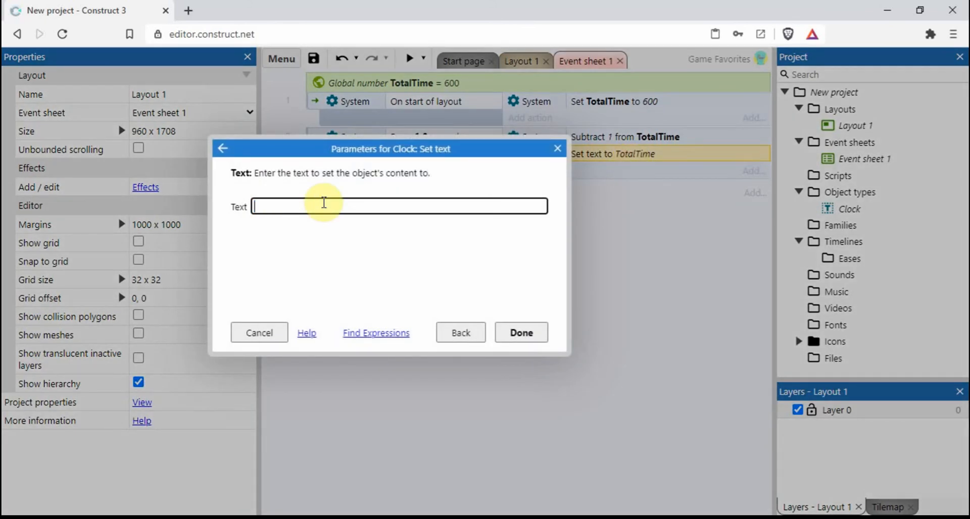
type("zero")
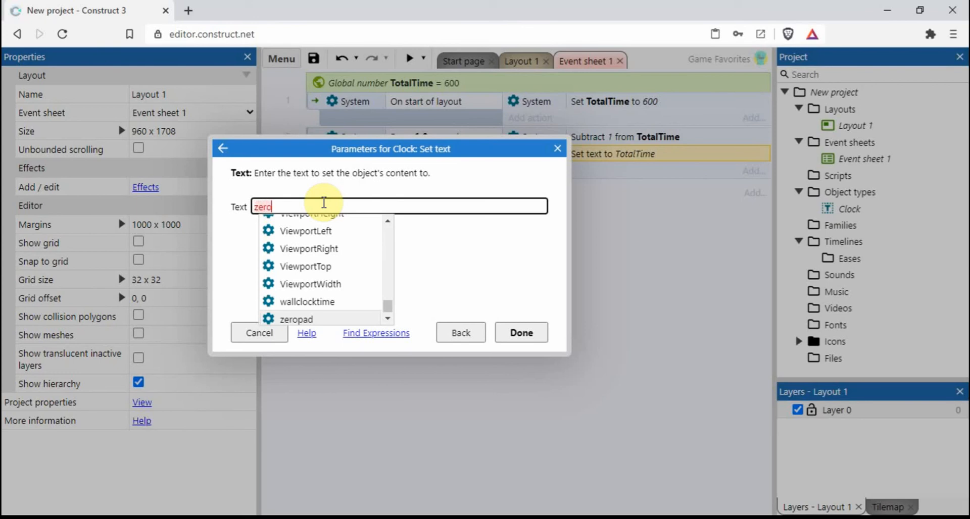
type("pad(flo")
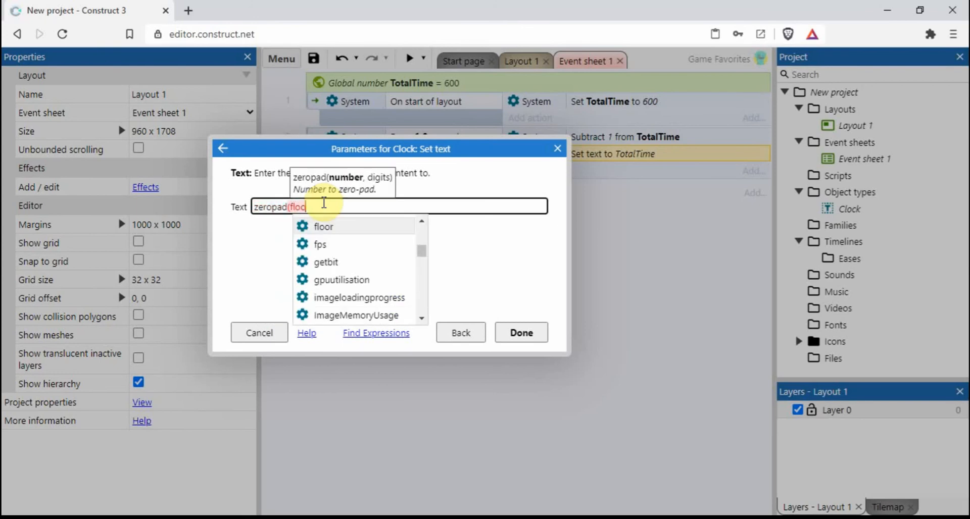
type("o")
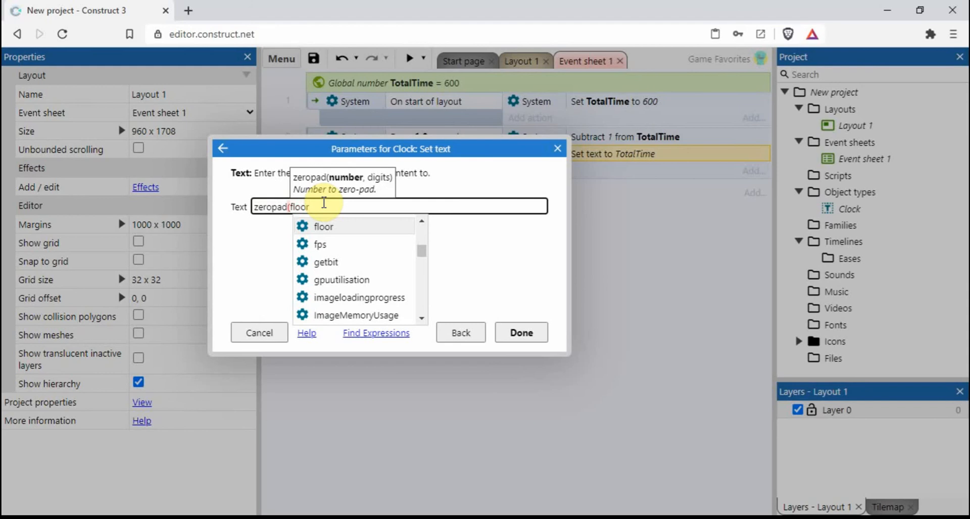
type("(T")
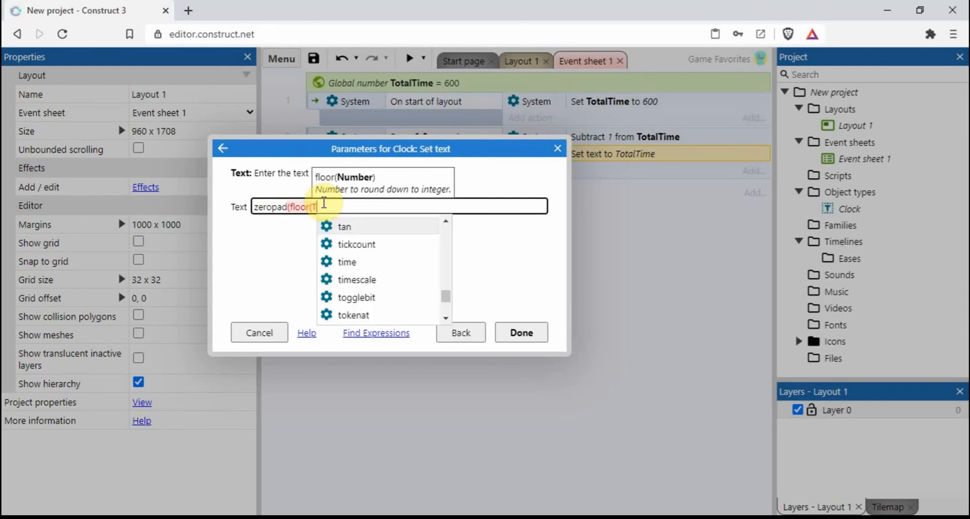
type("otalTime/60")
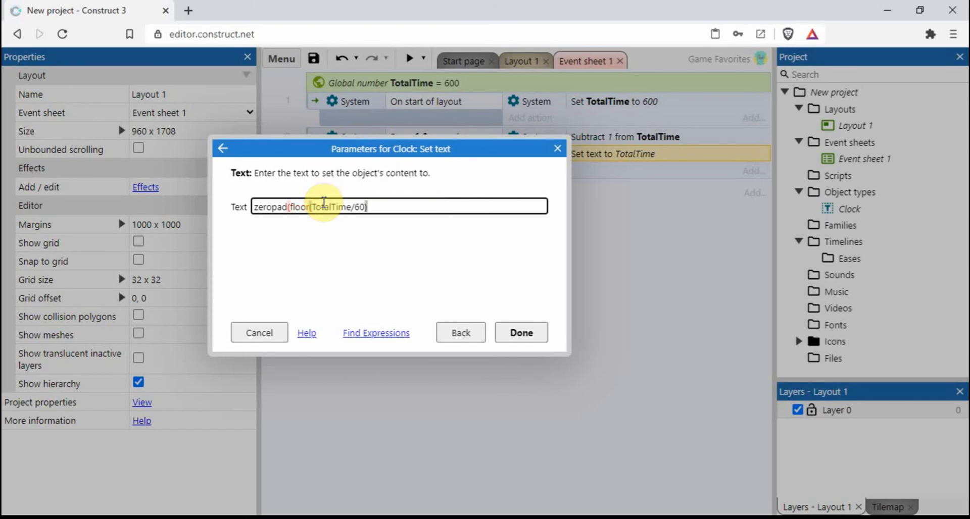
type(",1")
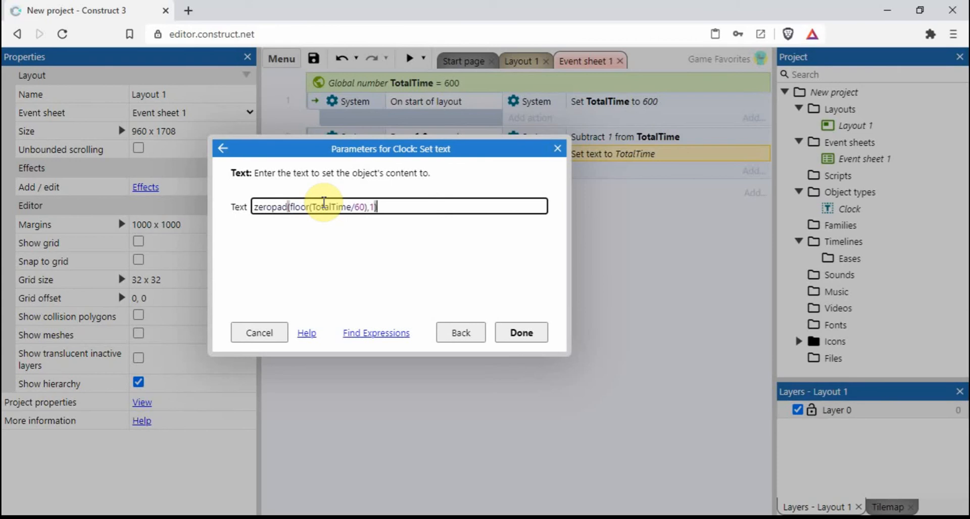
Step: Append & ":" & zeropad(floor(TotalTime%60),2), confirm, and preview the countdown
type("&")
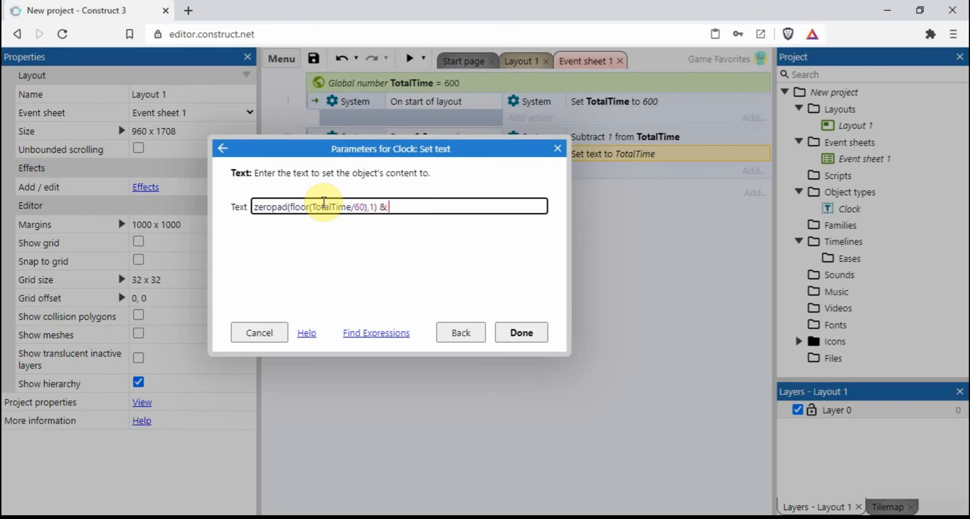
type("\"")
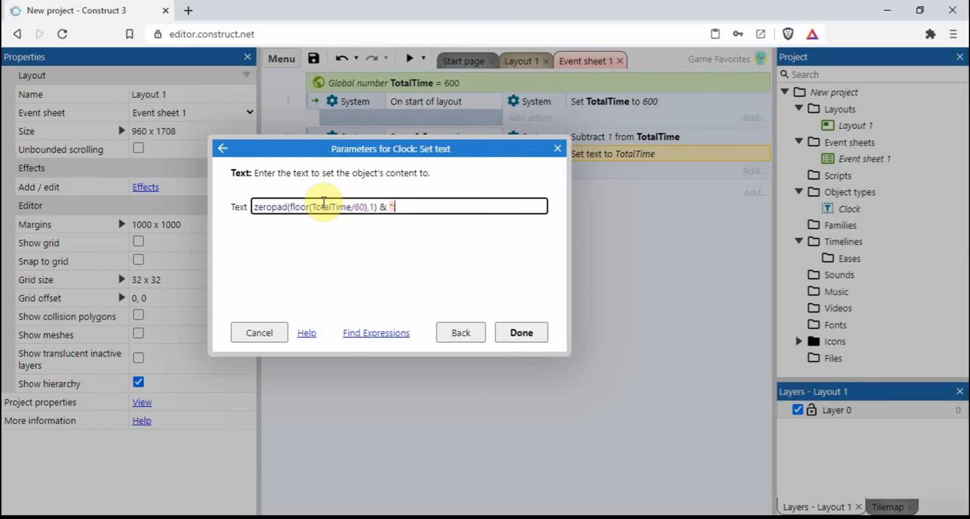
type(":")
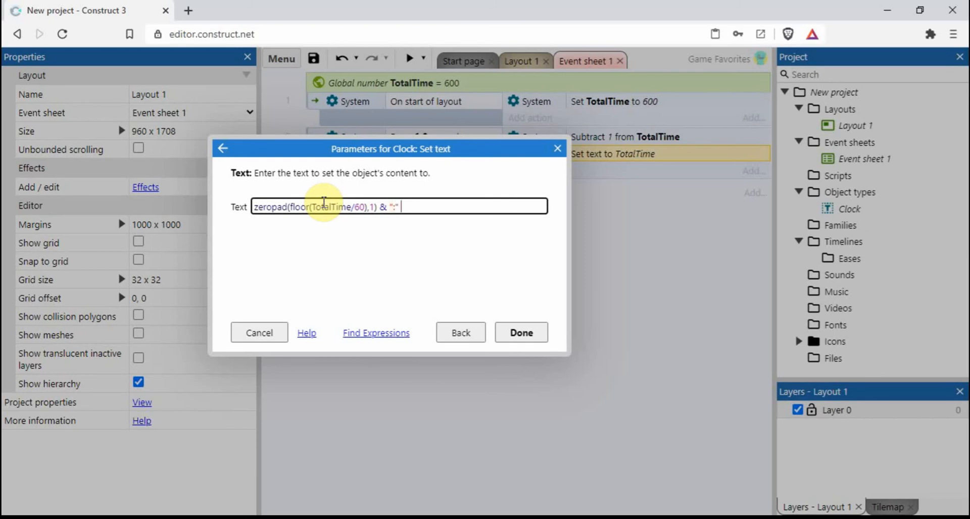
type("&")
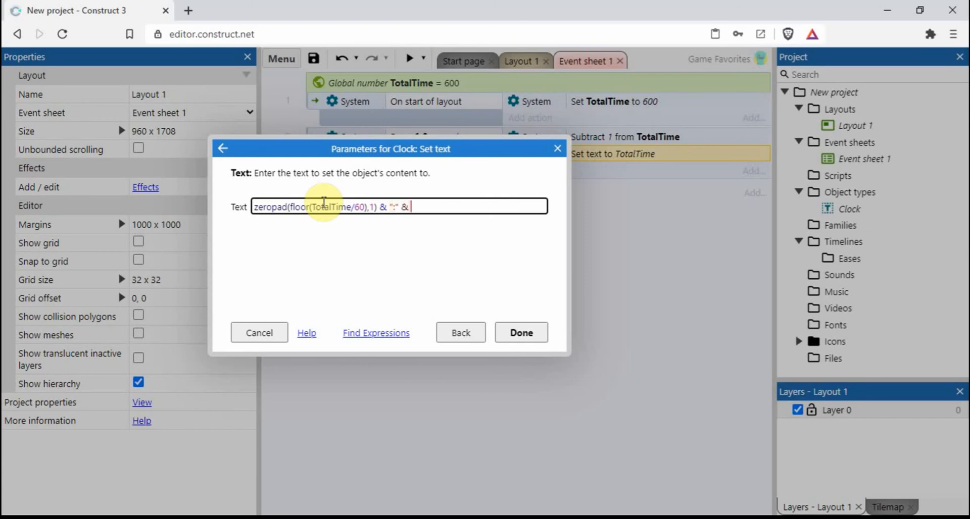
type("zeropad")
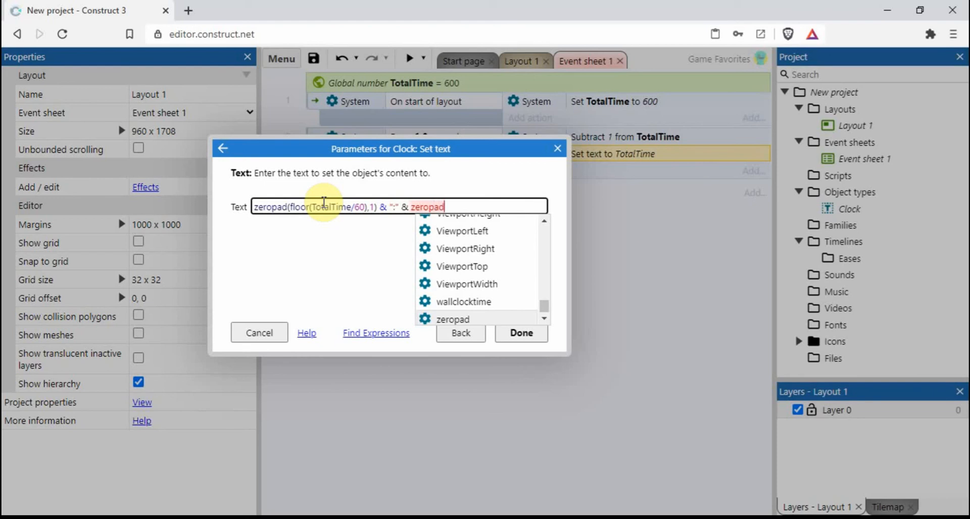
type("(floor")
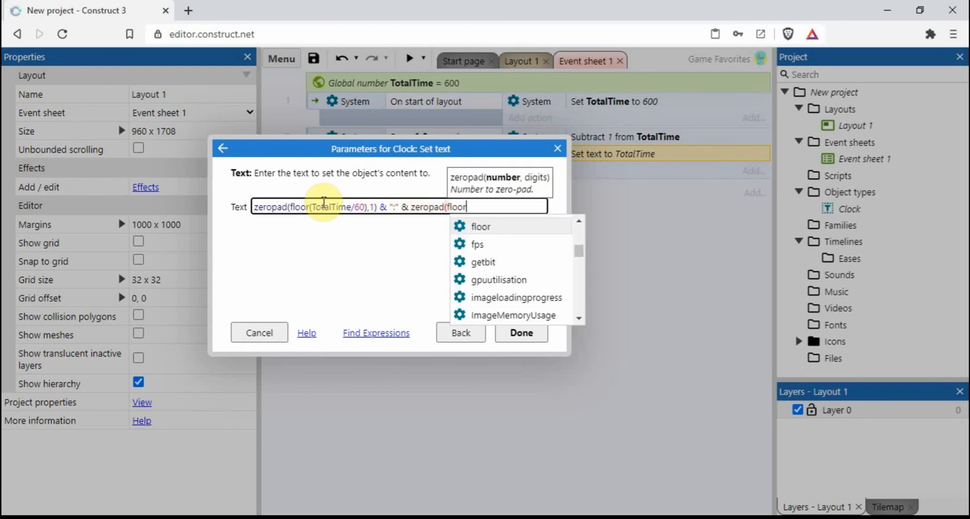
type("T")
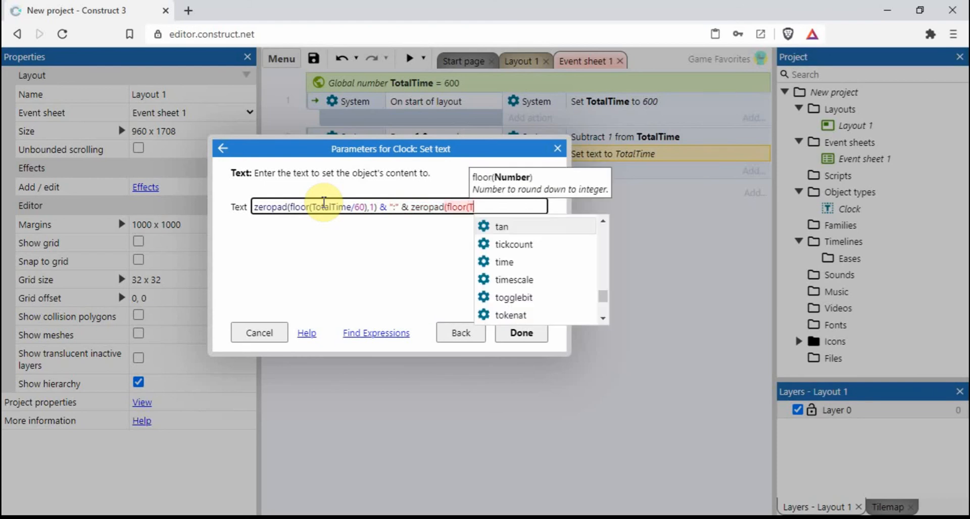
type("otalTime")
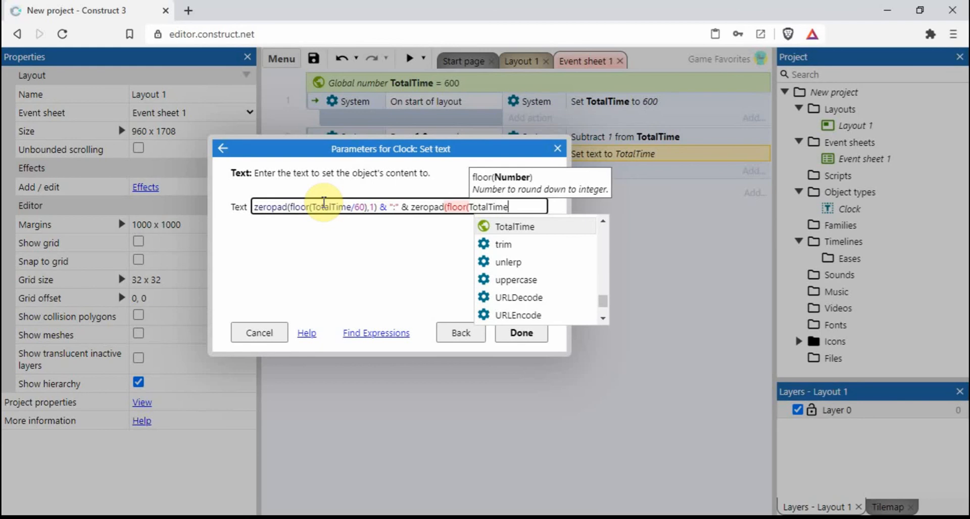
type("%60")
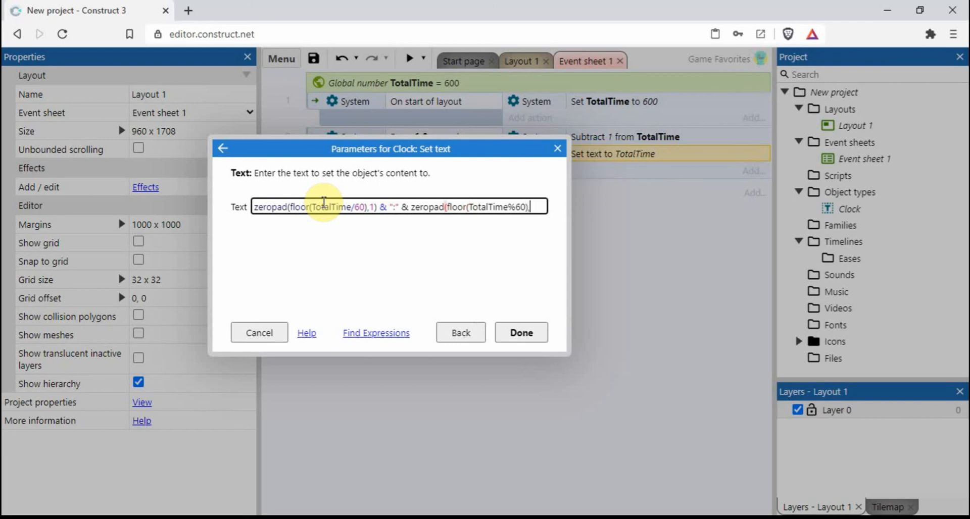
type(",2")
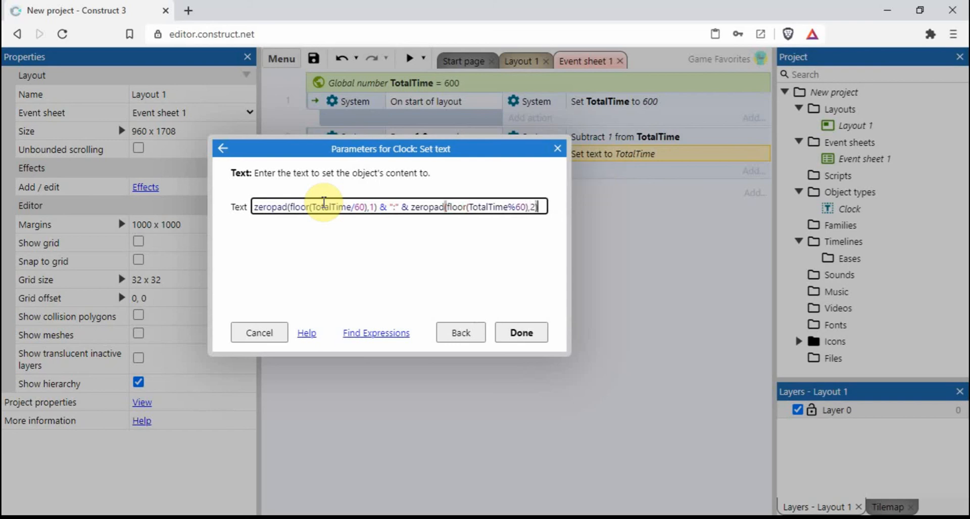
left_click(520, 333)
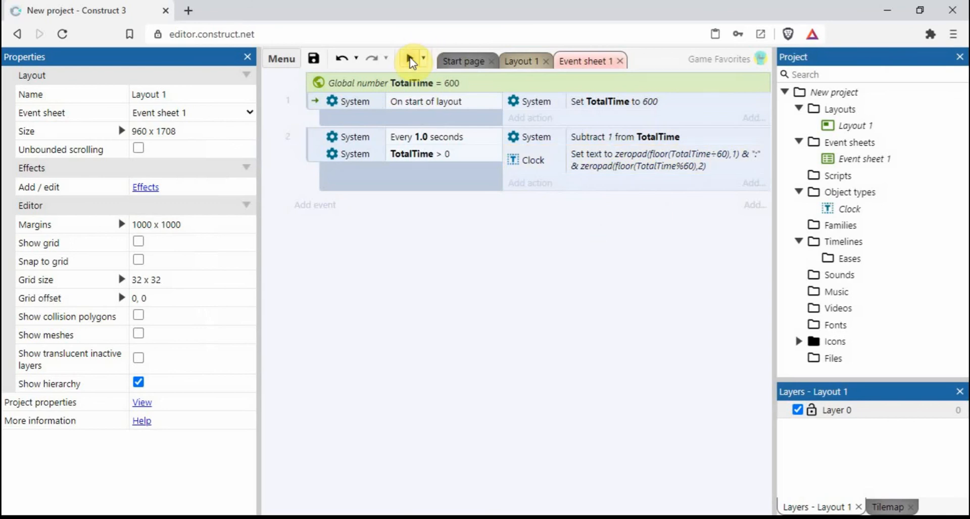
left_click(411, 59)
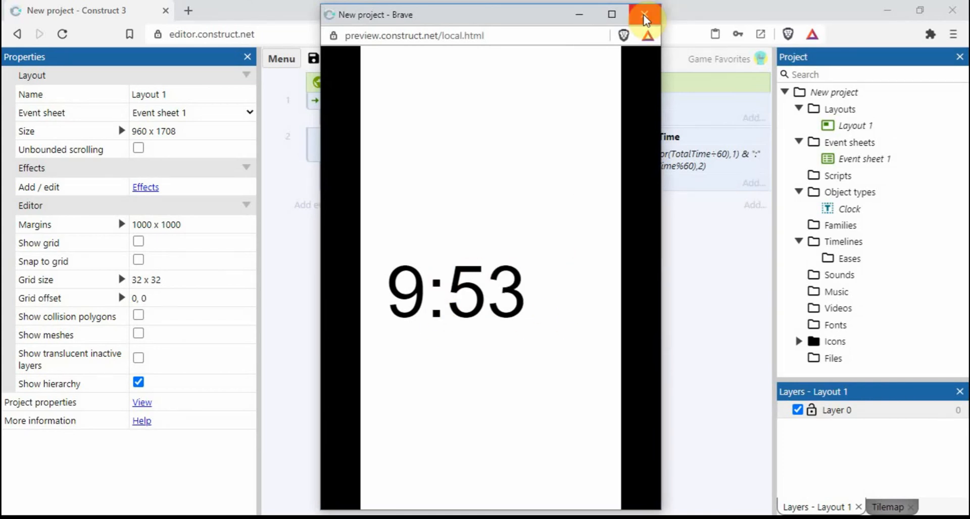
Step: View Layout 1's 10:00 text and run a second preview of the countdown reading 9:55
left_click(644, 14)
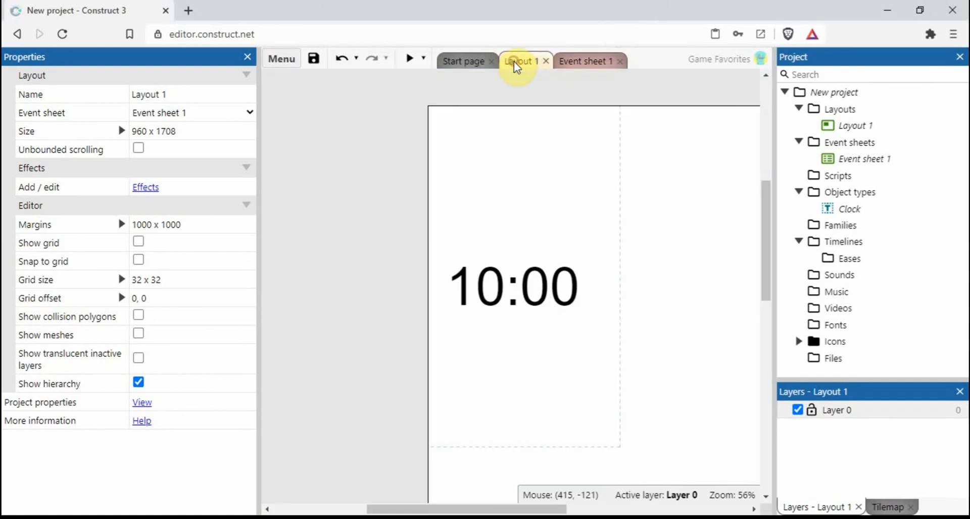
left_click(520, 286)
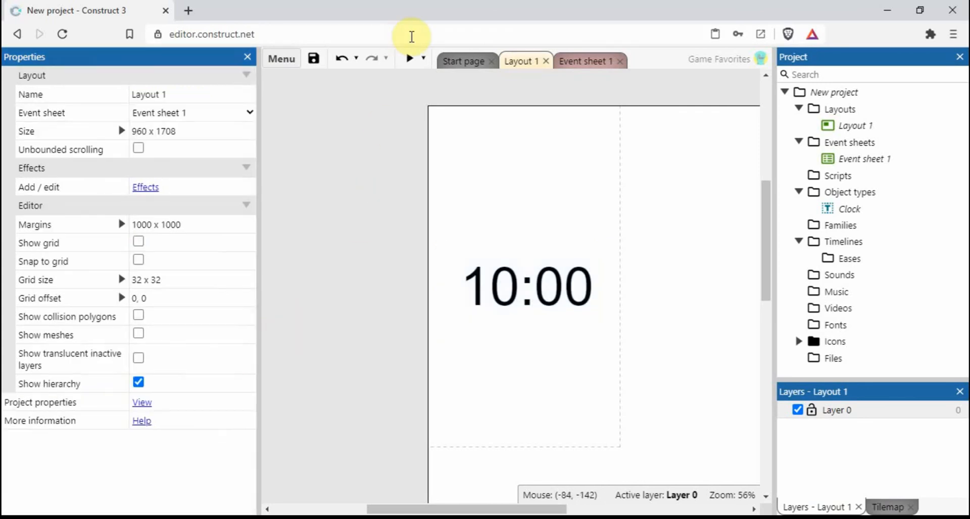
left_click(409, 58)
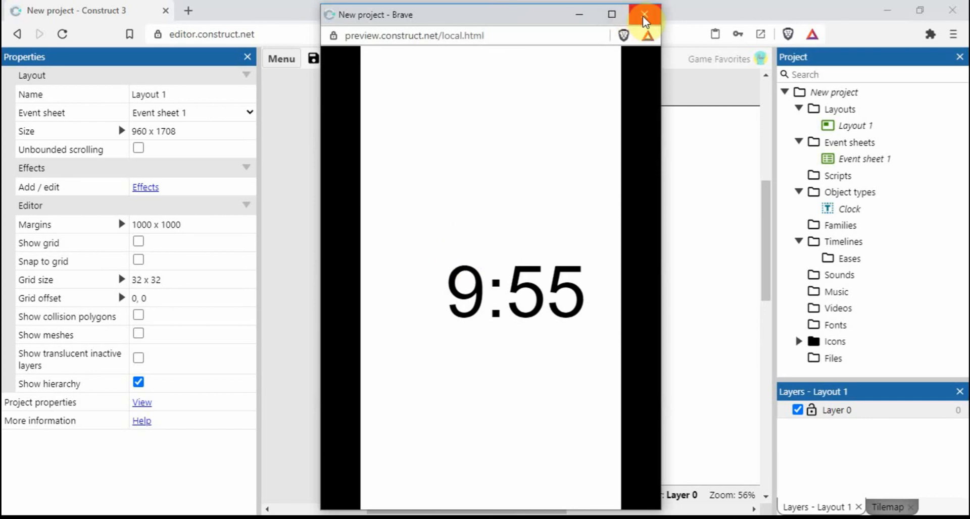
left_click(644, 15)
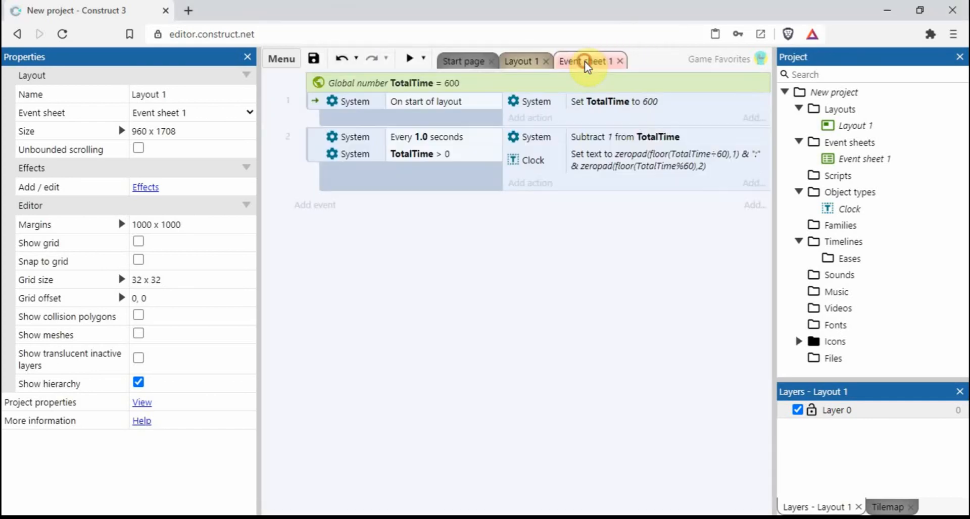
Step: Change the minutes zeropad digits from 1 to 2 and preview the 09:55 countdown
double_click(664, 160)
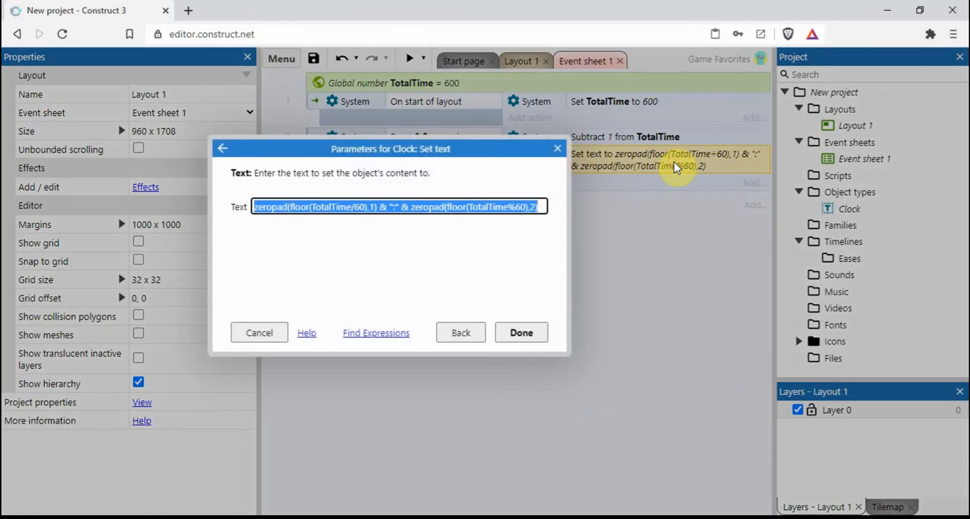
left_click(521, 206)
type("2")
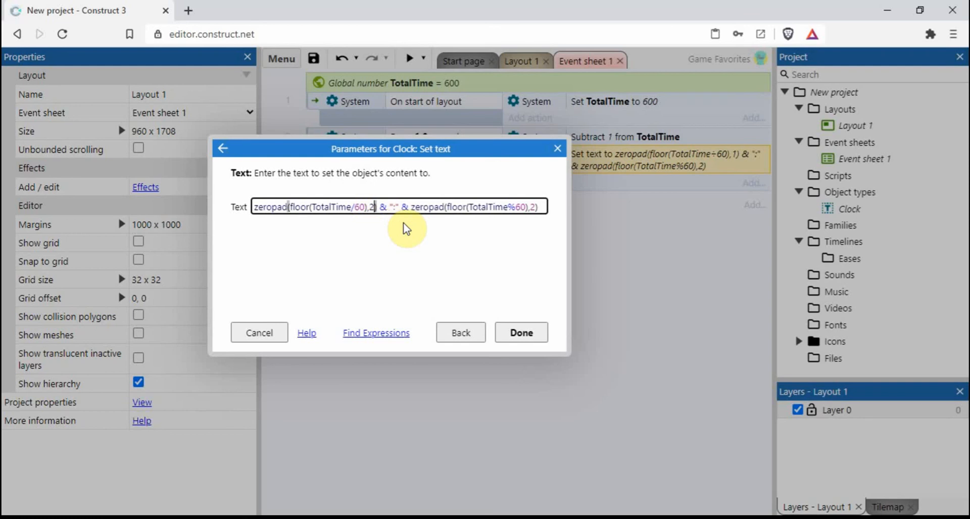
left_click(520, 332)
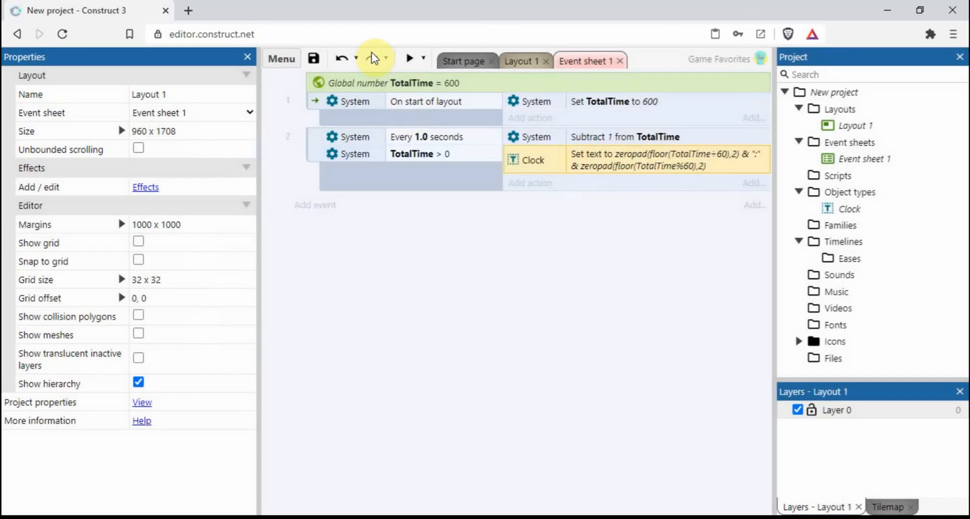
left_click(409, 59)
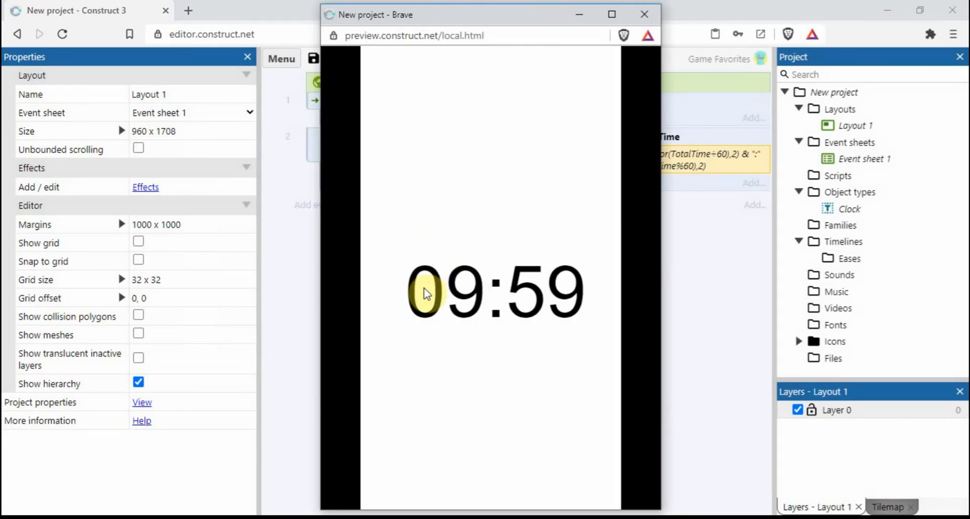
mouse_move(648, 35)
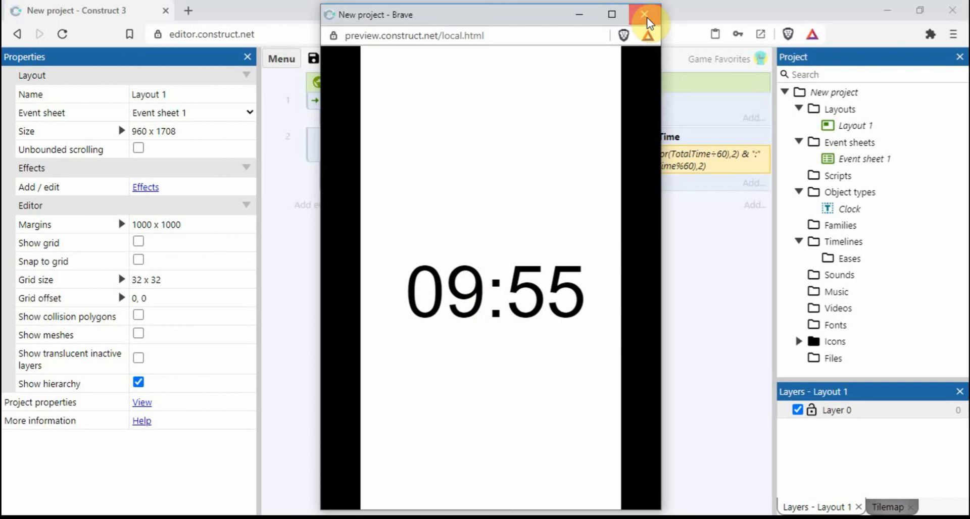
left_click(646, 14)
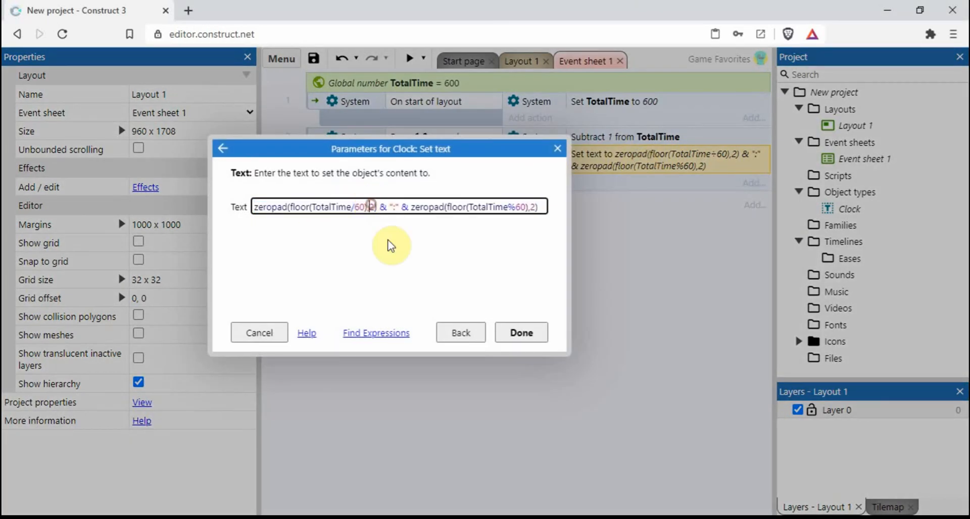
mouse_move(401, 265)
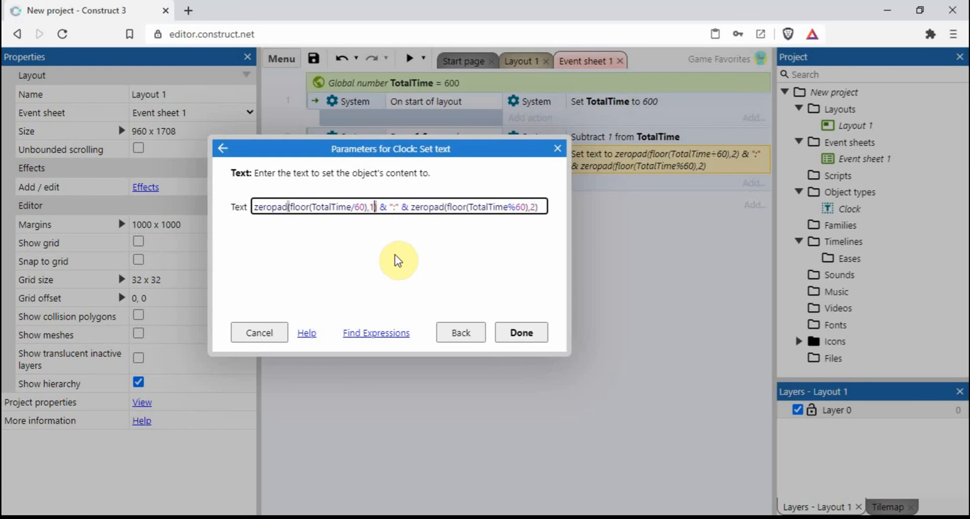
mouse_move(498, 201)
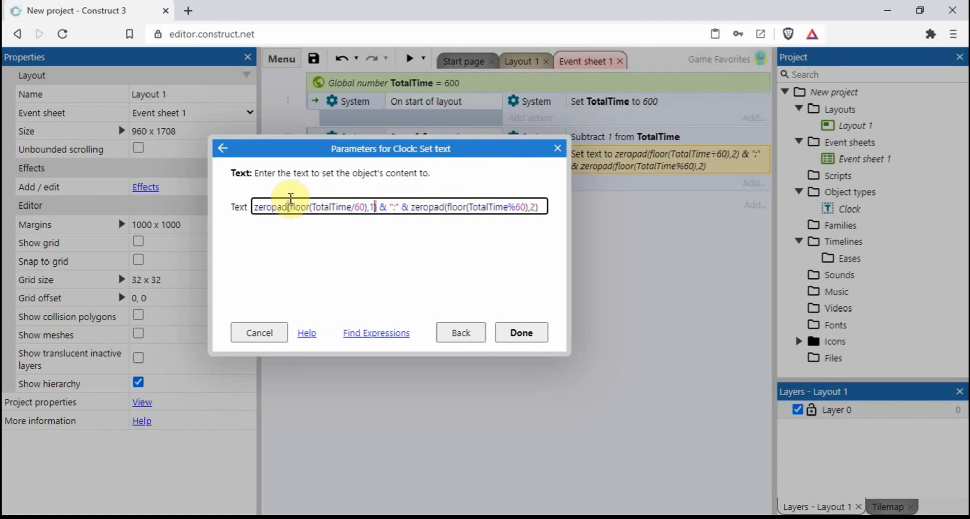
mouse_move(504, 153)
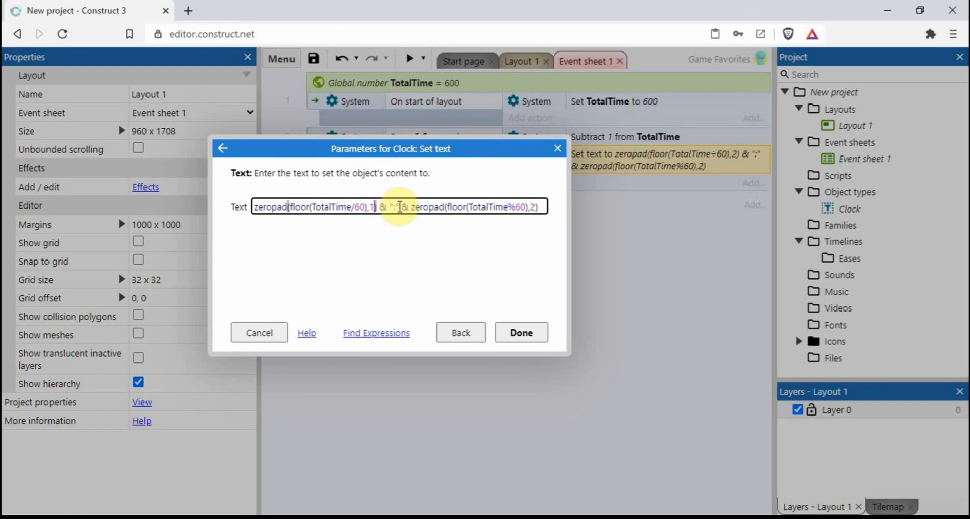
mouse_move(479, 197)
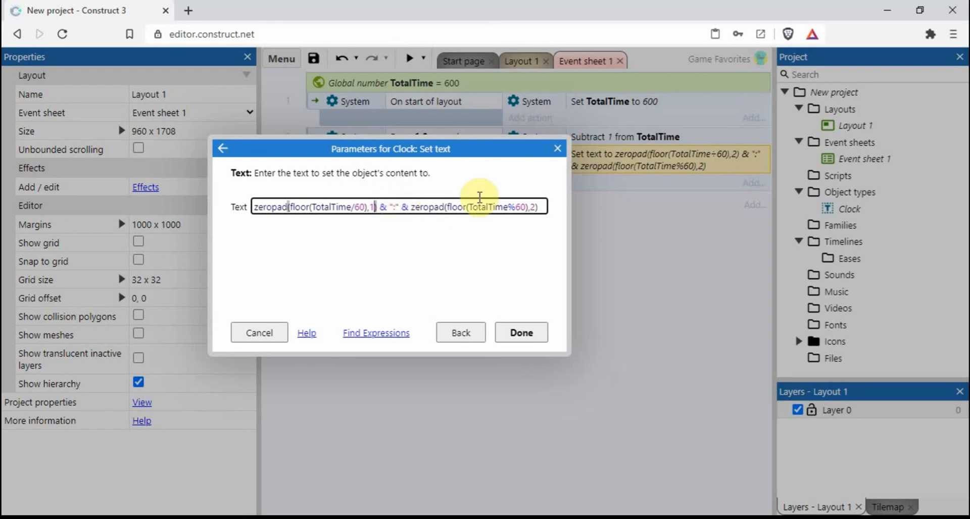
mouse_move(512, 212)
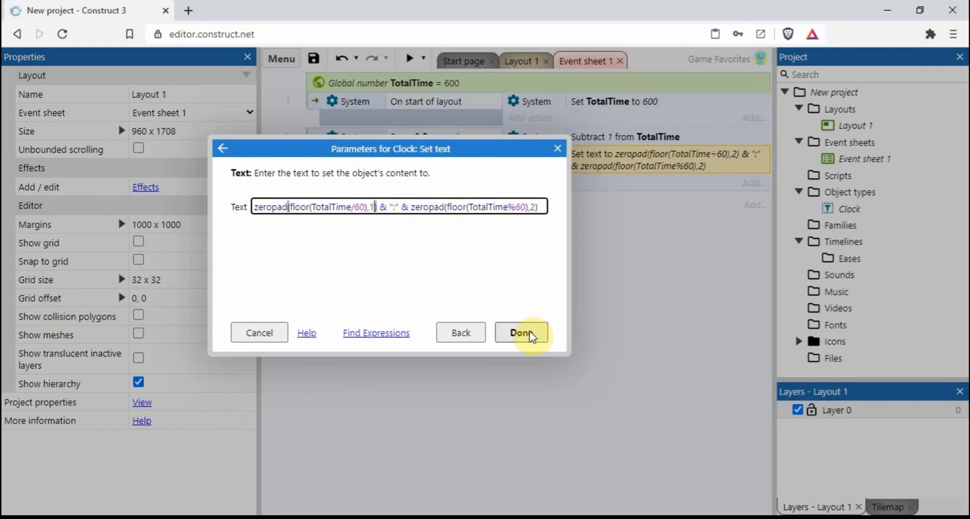
Step: Confirm minutes padding reverted to 1 digit and view Layout 1's 10:00 text
left_click(520, 332)
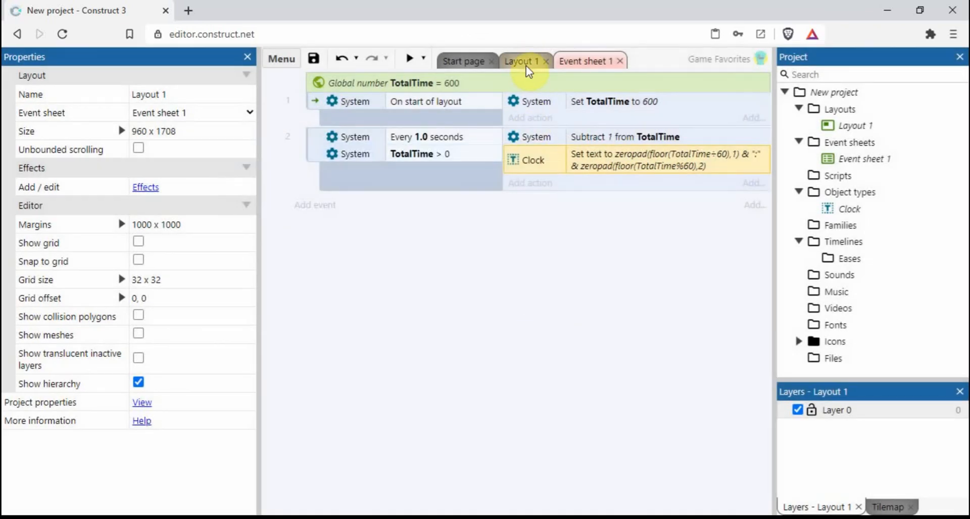
left_click(520, 61)
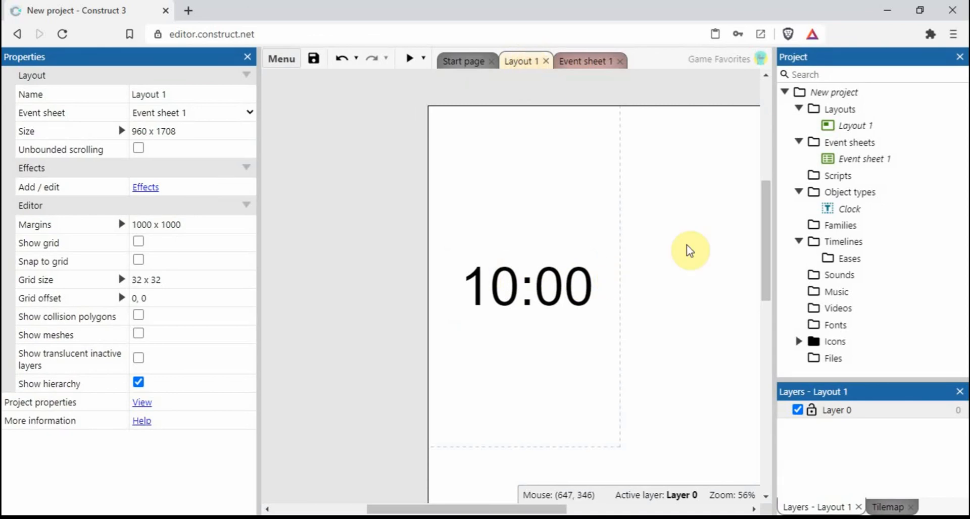